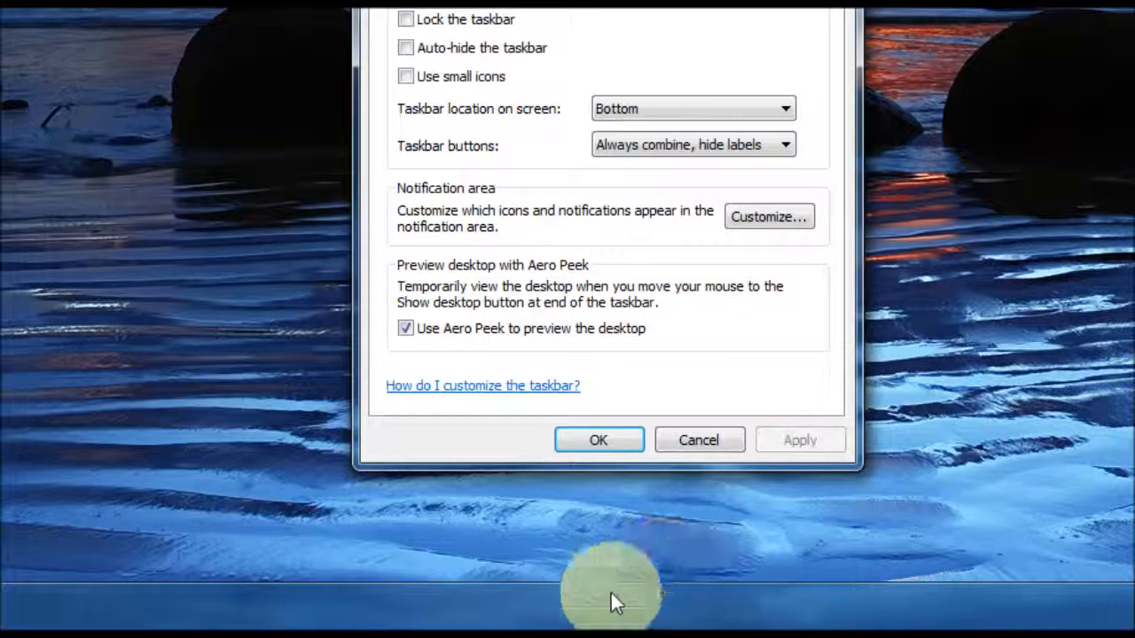
{"action": "mouse_move", "coordinate": [830, 603]}
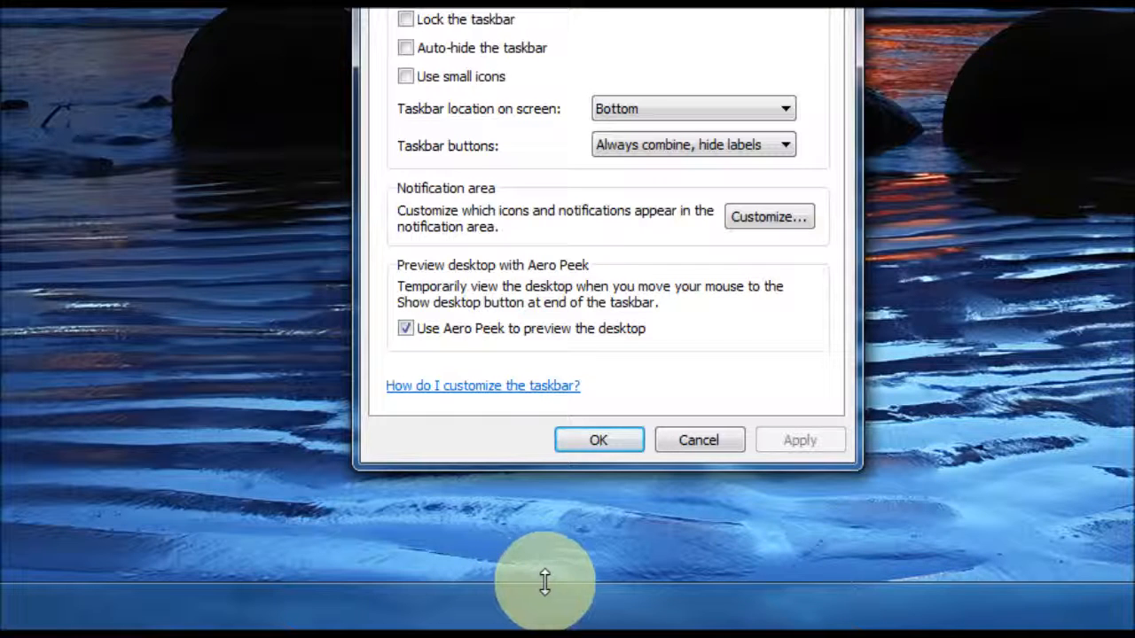
{"action": "mouse_move", "coordinate": [594, 582]}
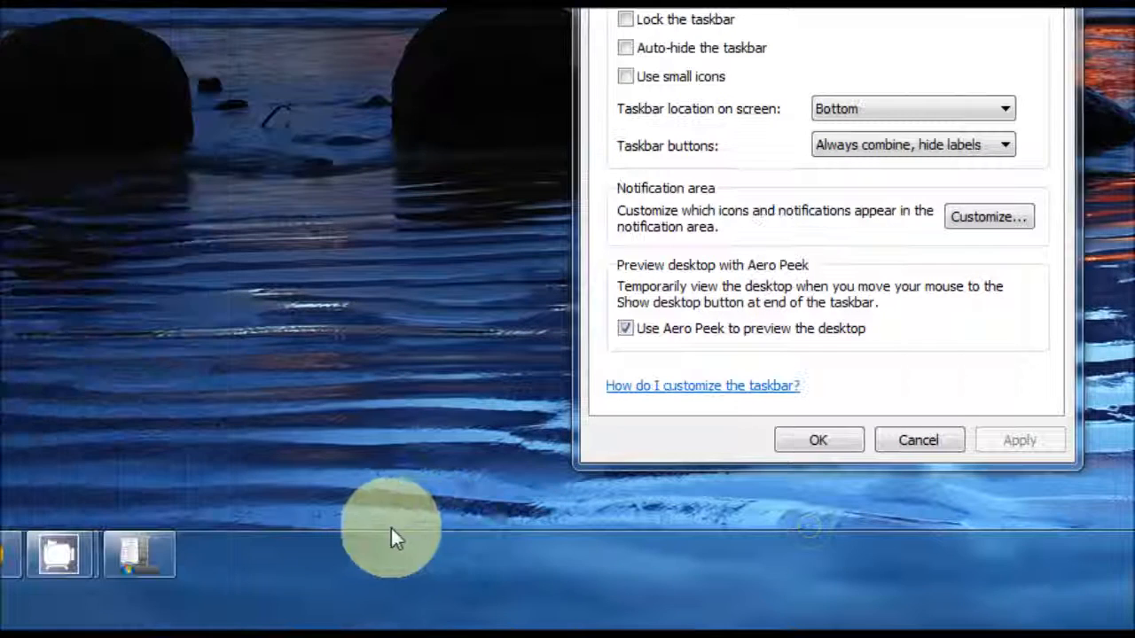
{"action": "mouse_move", "coordinate": [705, 589]}
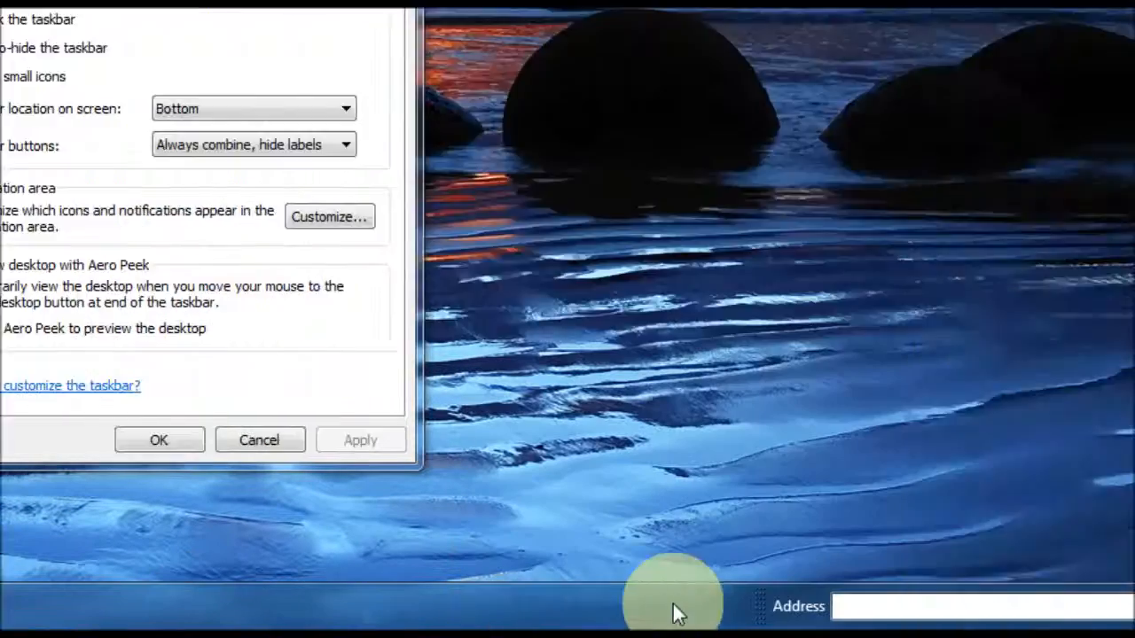
{"action": "mouse_move", "coordinate": [771, 606]}
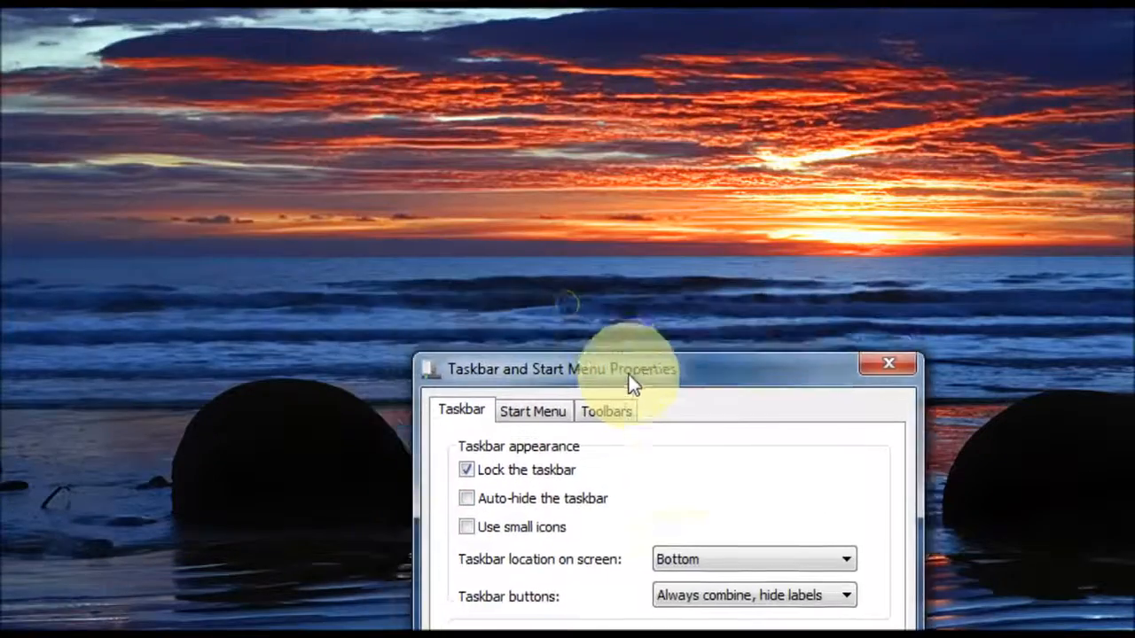
Turn on Auto-hide the taskbar, apply and test it, then untick it again.
{"action": "left_click_drag", "start_coordinate": [559, 369], "coordinate": [560, 166]}
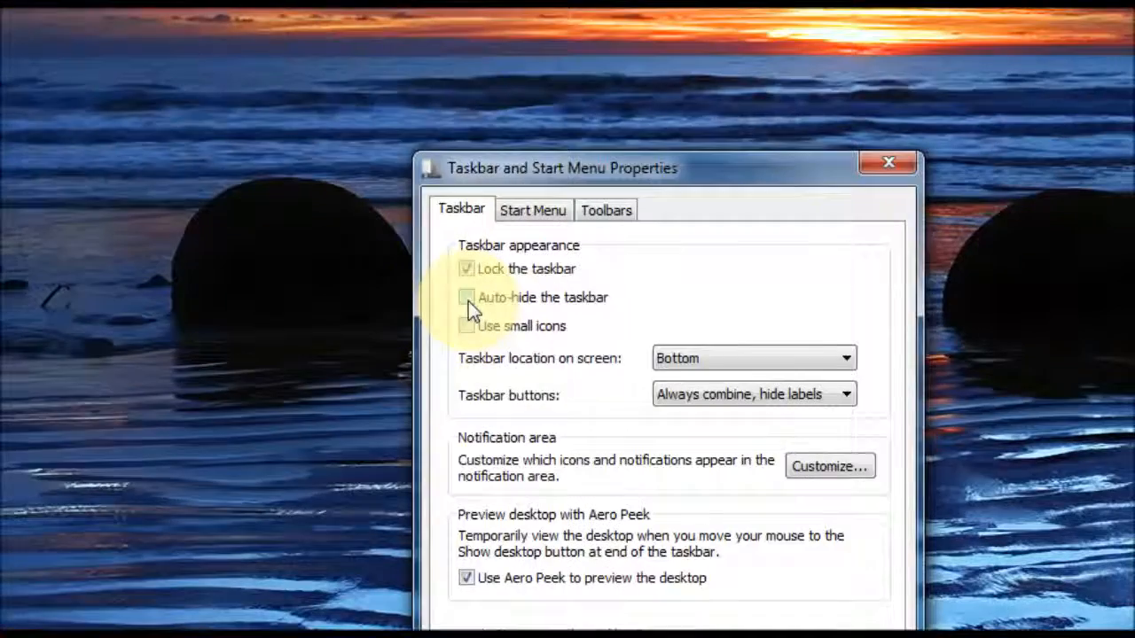
{"action": "left_click", "coordinate": [466, 297]}
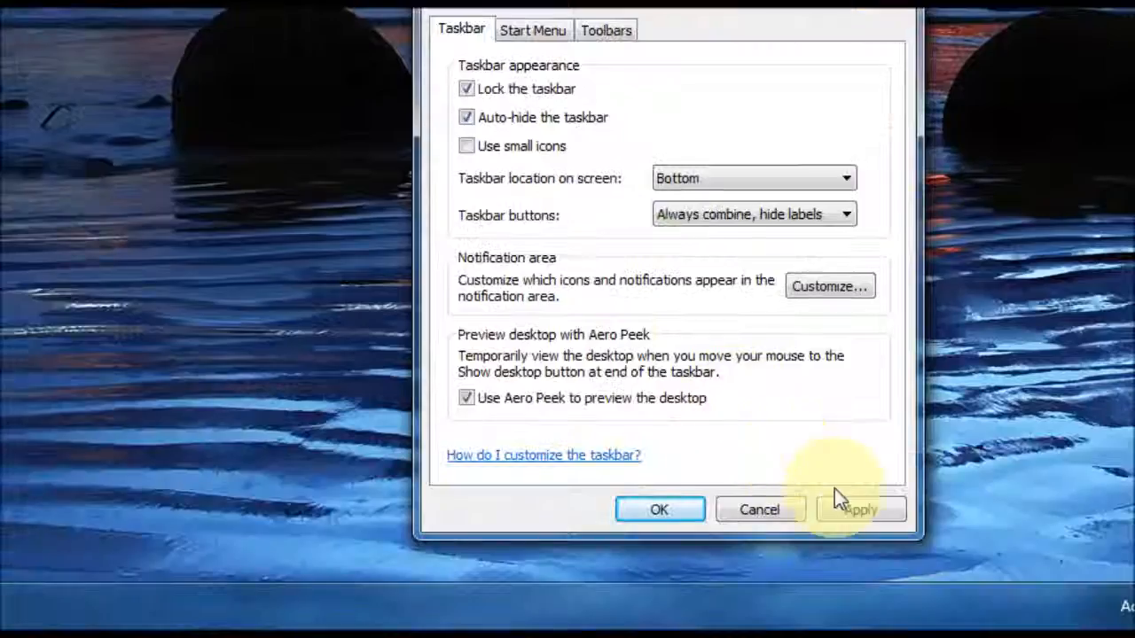
{"action": "left_click", "coordinate": [856, 509]}
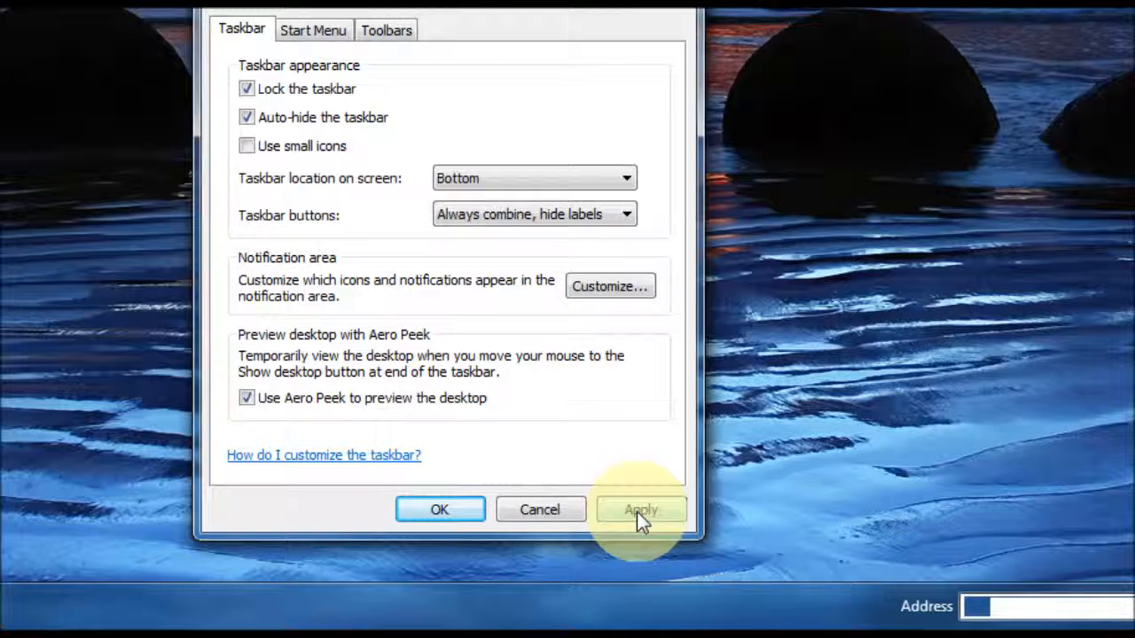
{"action": "left_click", "coordinate": [640, 509]}
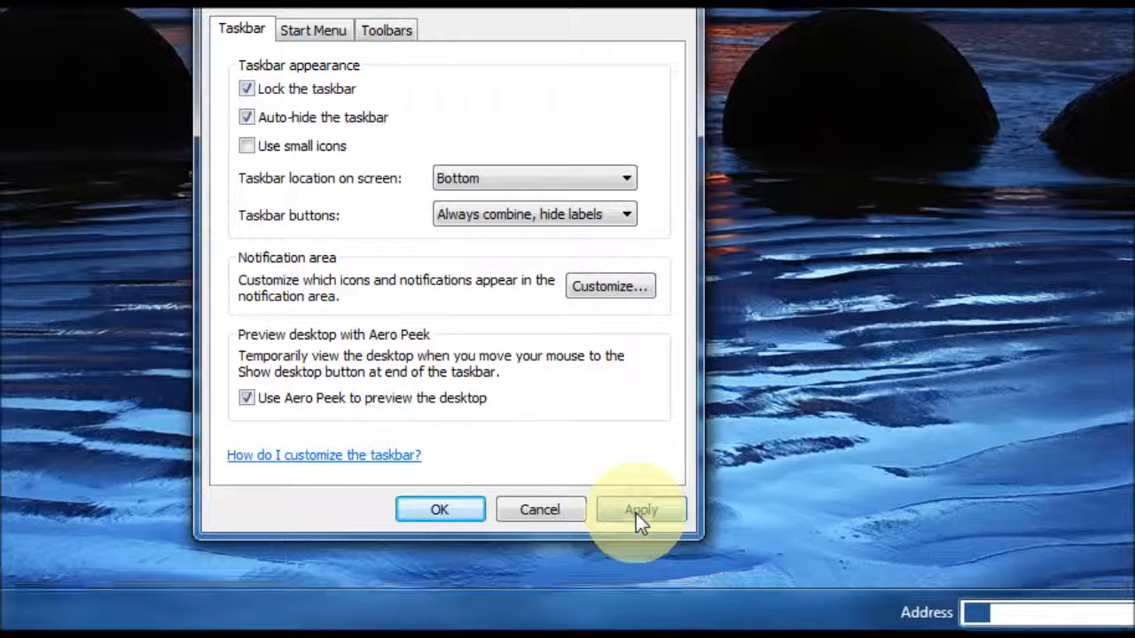
{"action": "left_click", "coordinate": [640, 509]}
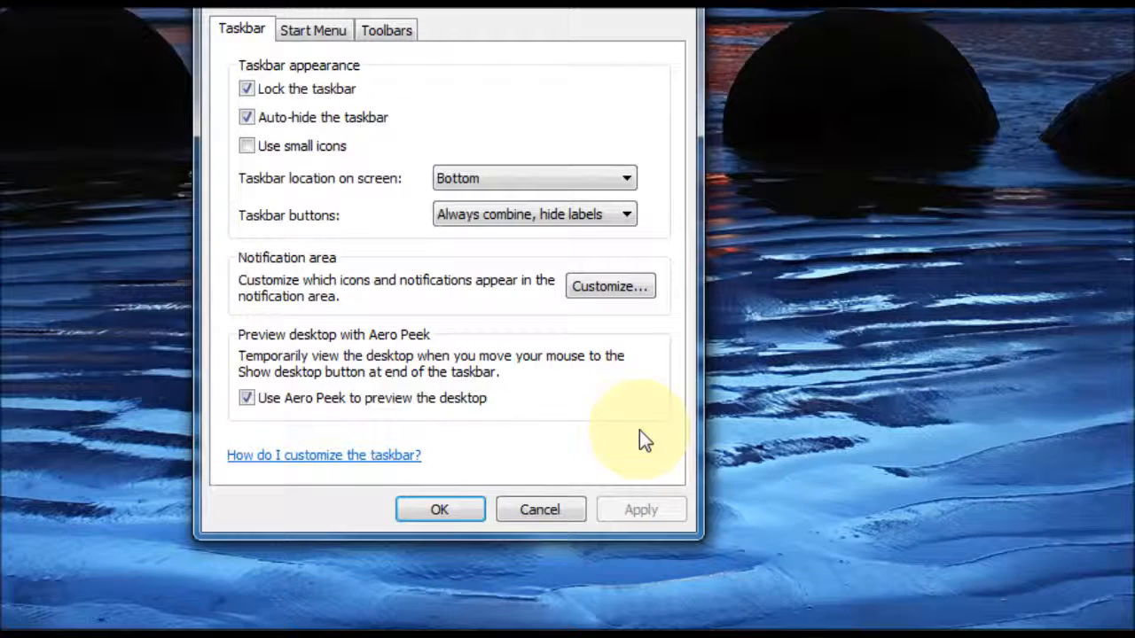
{"action": "mouse_move", "coordinate": [816, 355]}
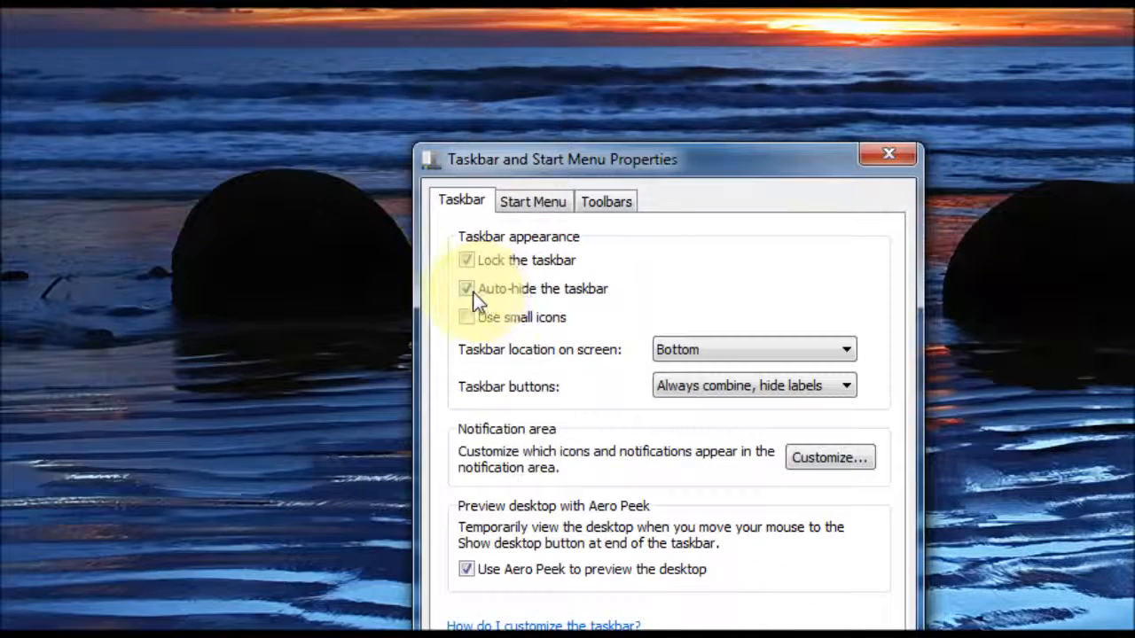
{"action": "left_click", "coordinate": [466, 287]}
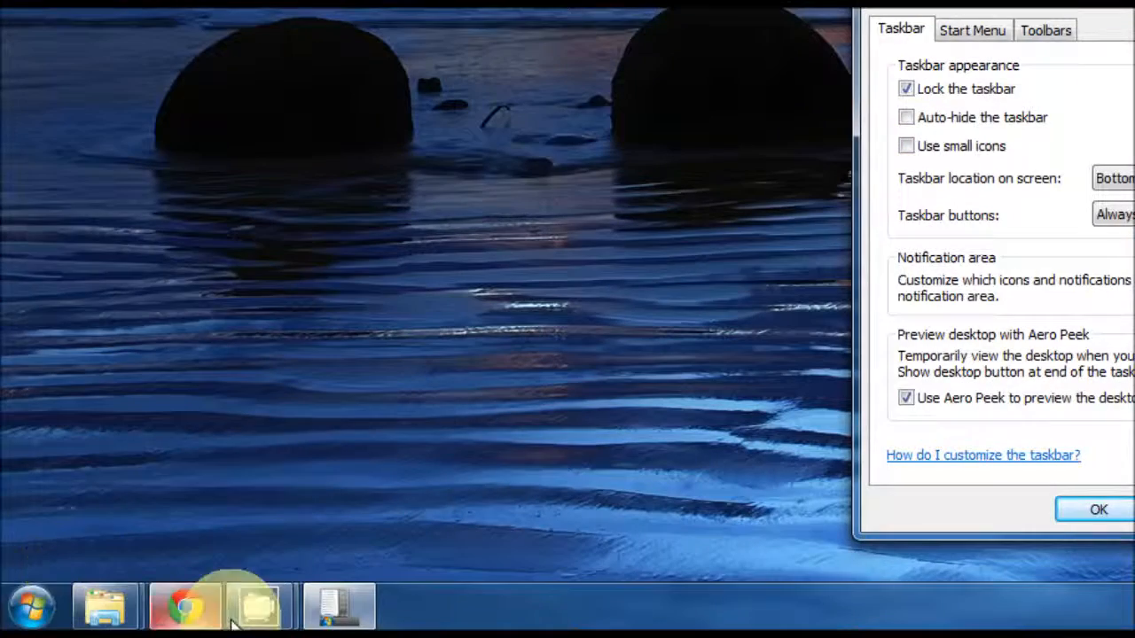
{"action": "mouse_move", "coordinate": [642, 588]}
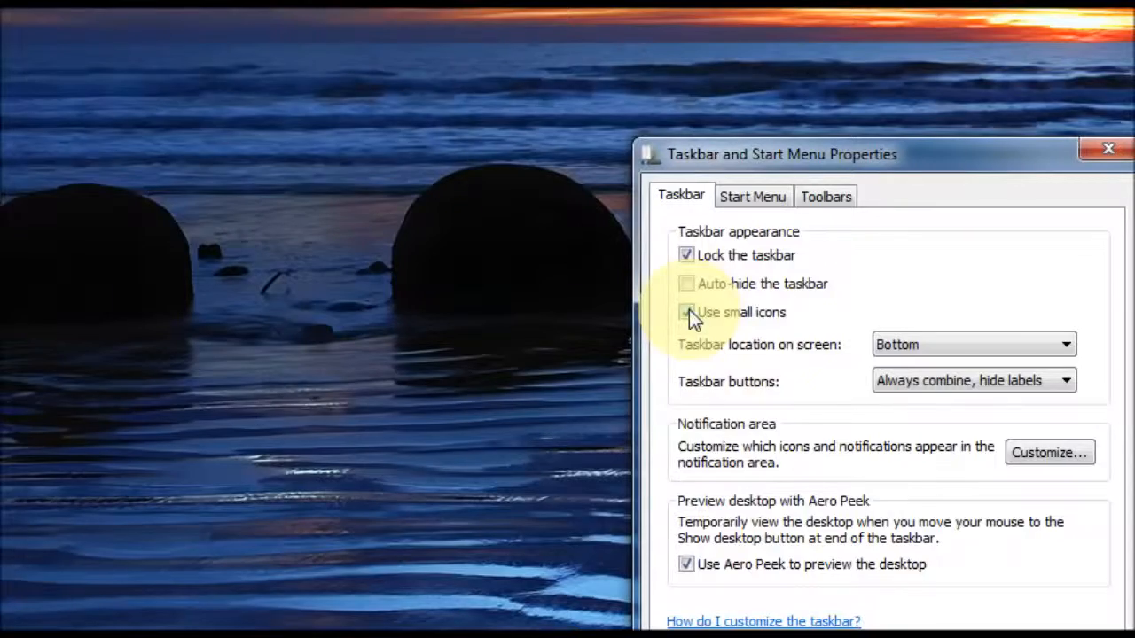
{"action": "left_click", "coordinate": [684, 312]}
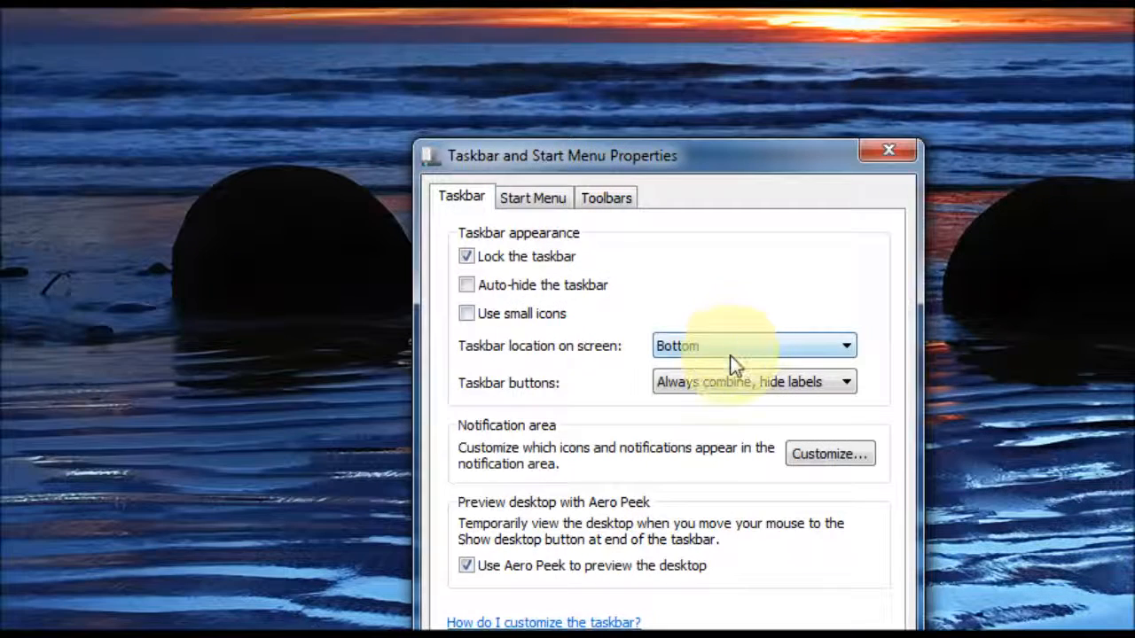
Move the taskbar location to Top and apply it.
{"action": "left_click", "coordinate": [843, 346]}
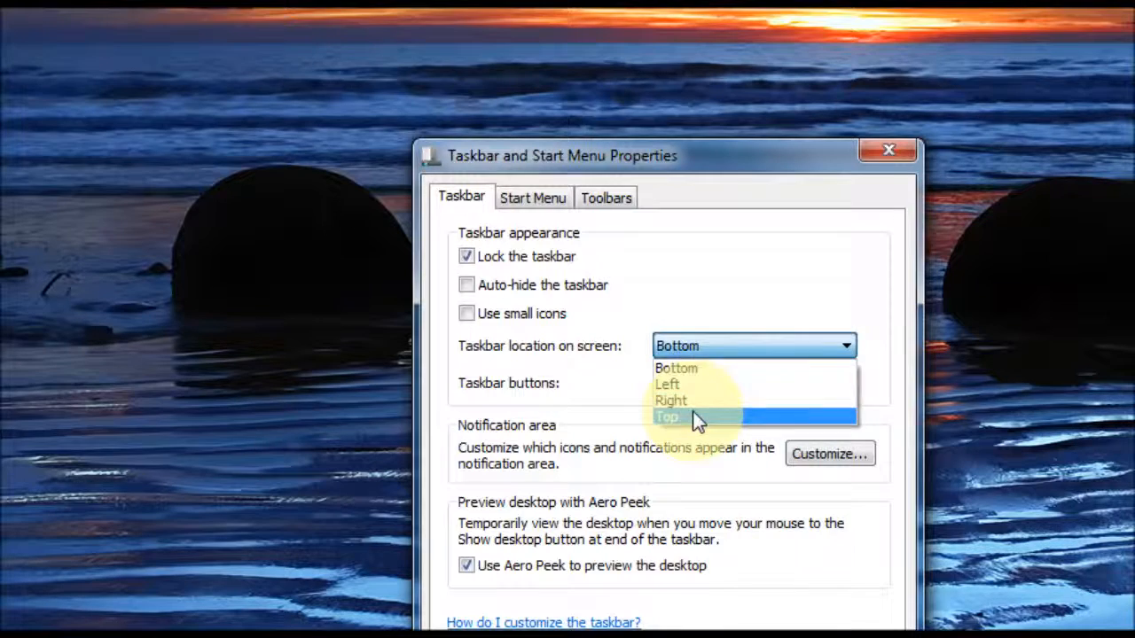
{"action": "left_click", "coordinate": [666, 417]}
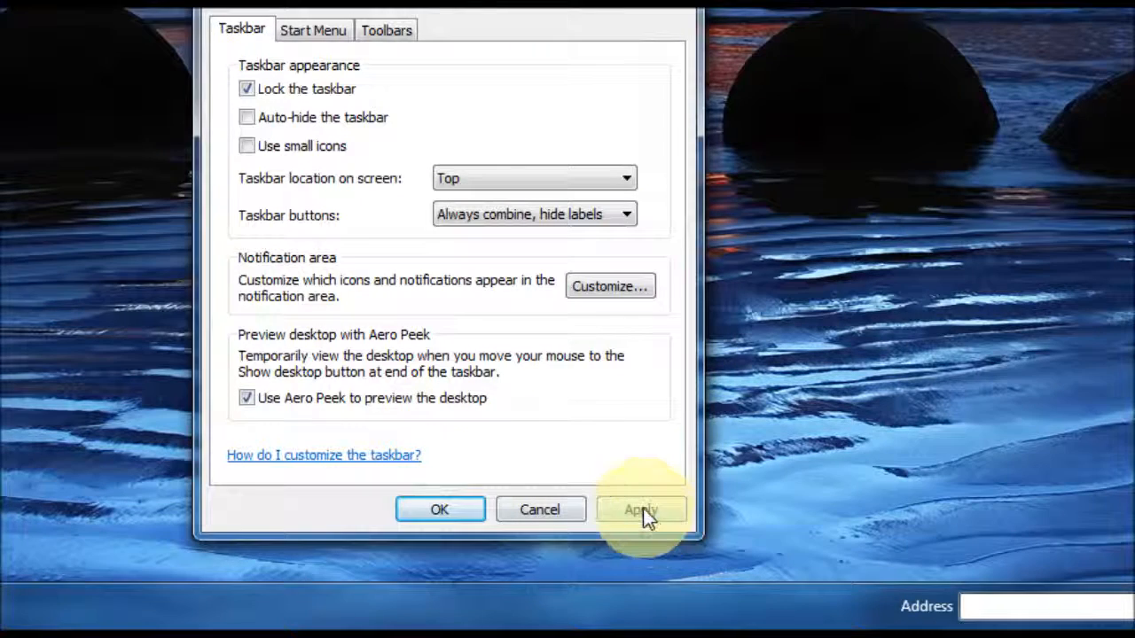
{"action": "left_click", "coordinate": [640, 509]}
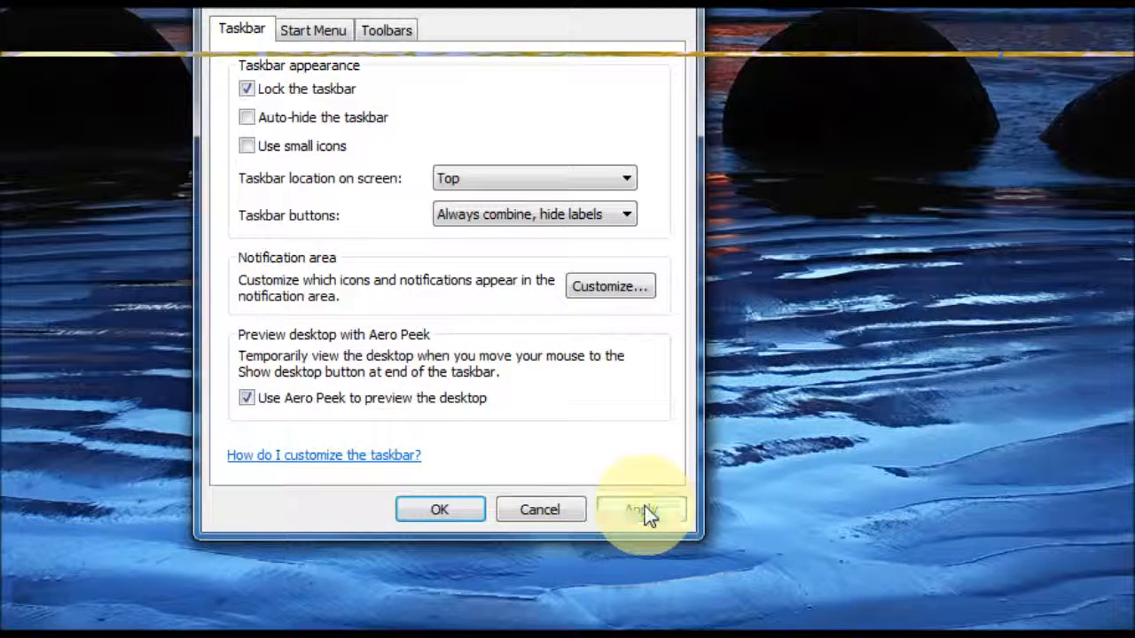
{"action": "left_click", "coordinate": [640, 509]}
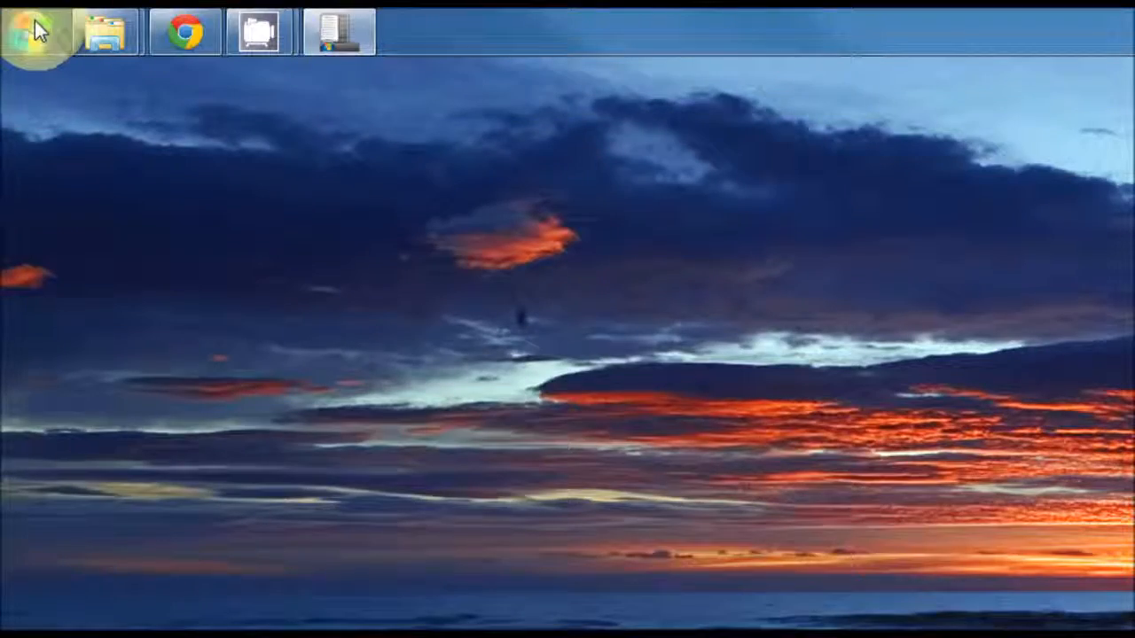
{"action": "left_click", "coordinate": [32, 26]}
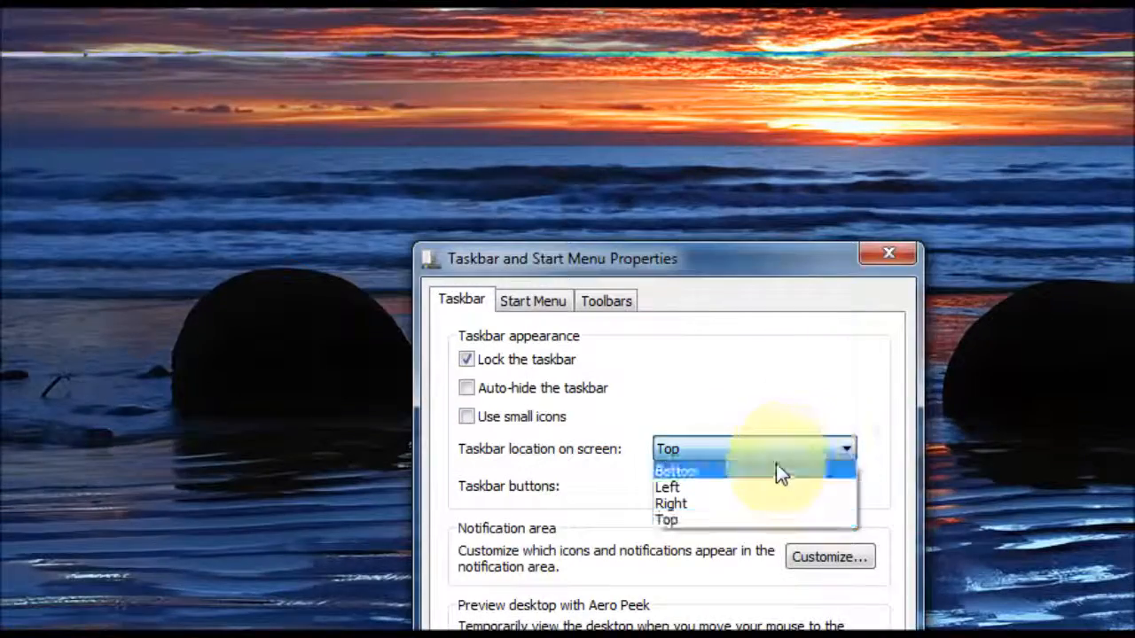
Return the taskbar location to Bottom and apply it.
{"action": "left_click", "coordinate": [676, 470]}
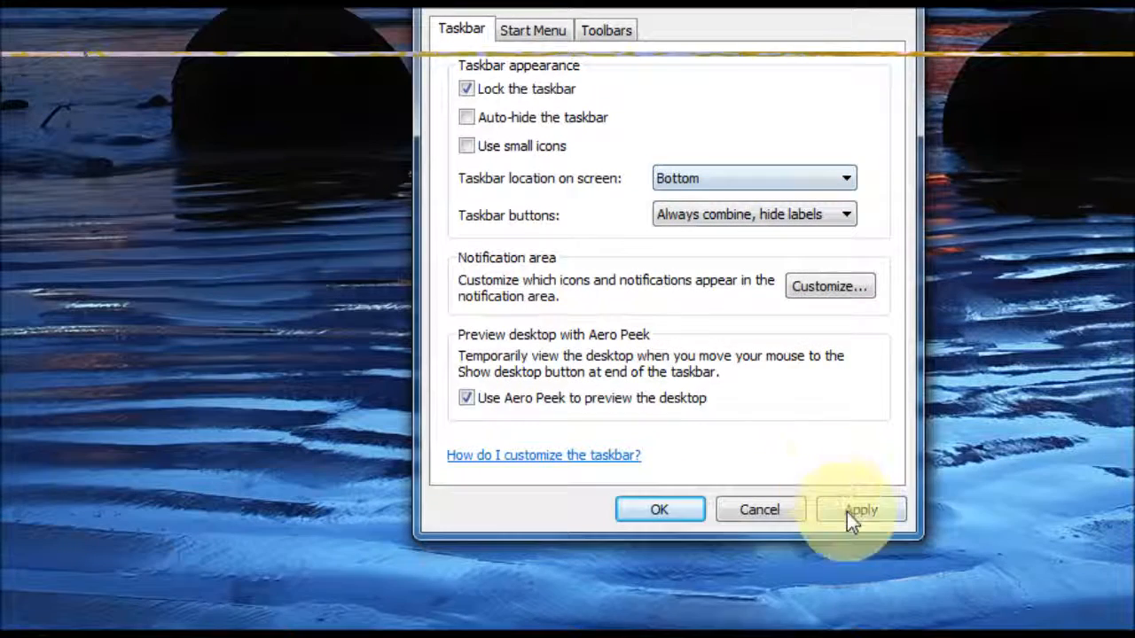
{"action": "left_click", "coordinate": [859, 509]}
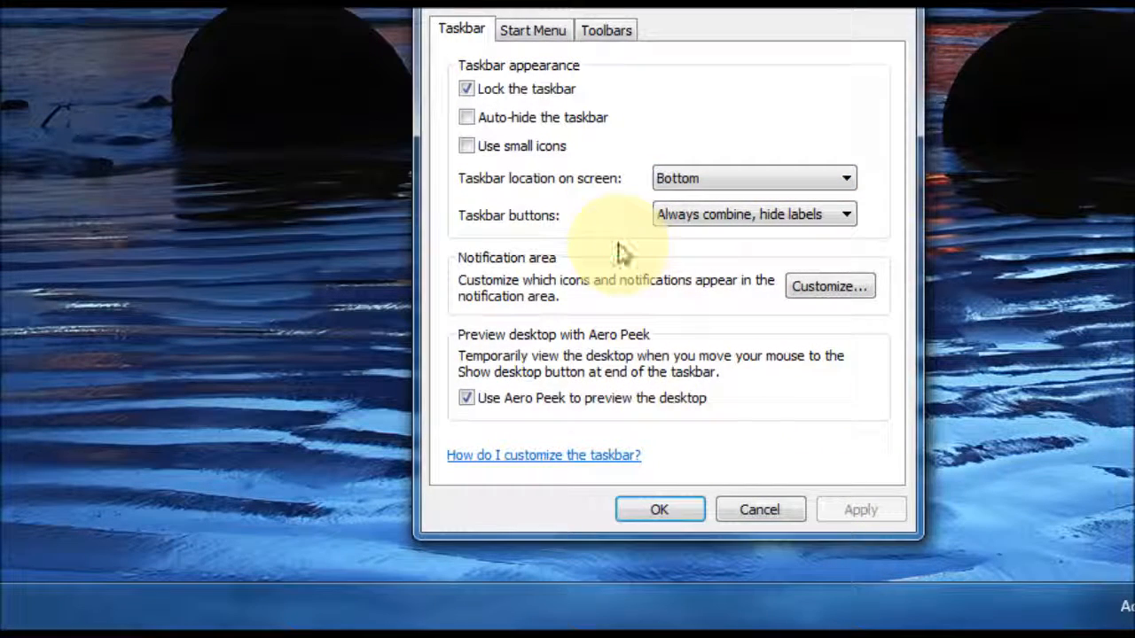
{"action": "mouse_move", "coordinate": [470, 231]}
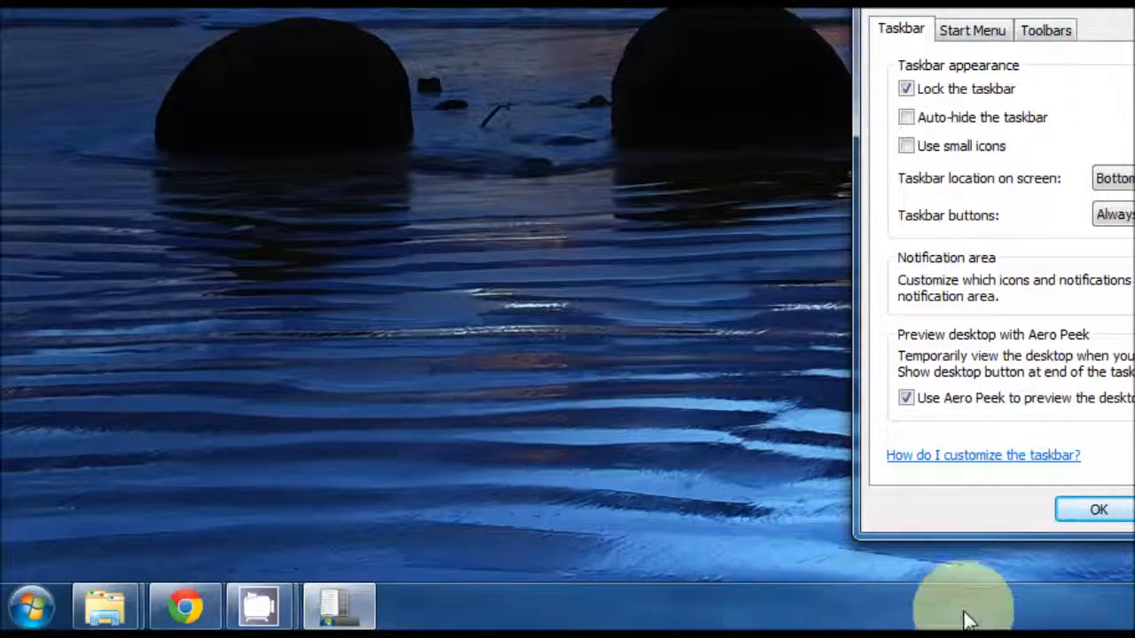
{"action": "mouse_move", "coordinate": [185, 606]}
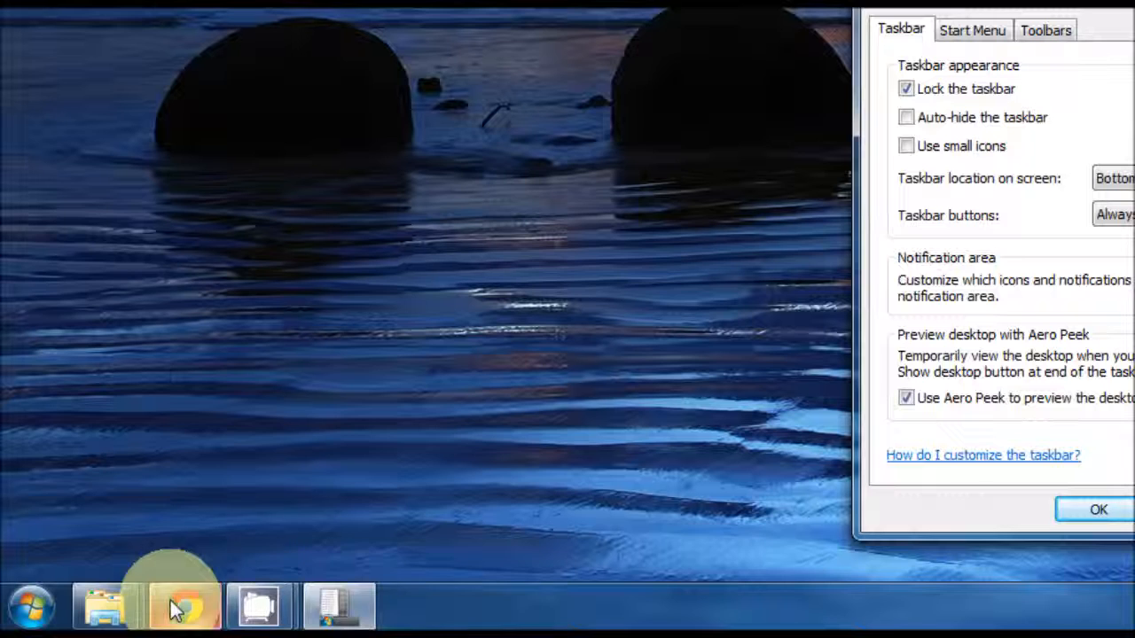
{"action": "mouse_move", "coordinate": [353, 606]}
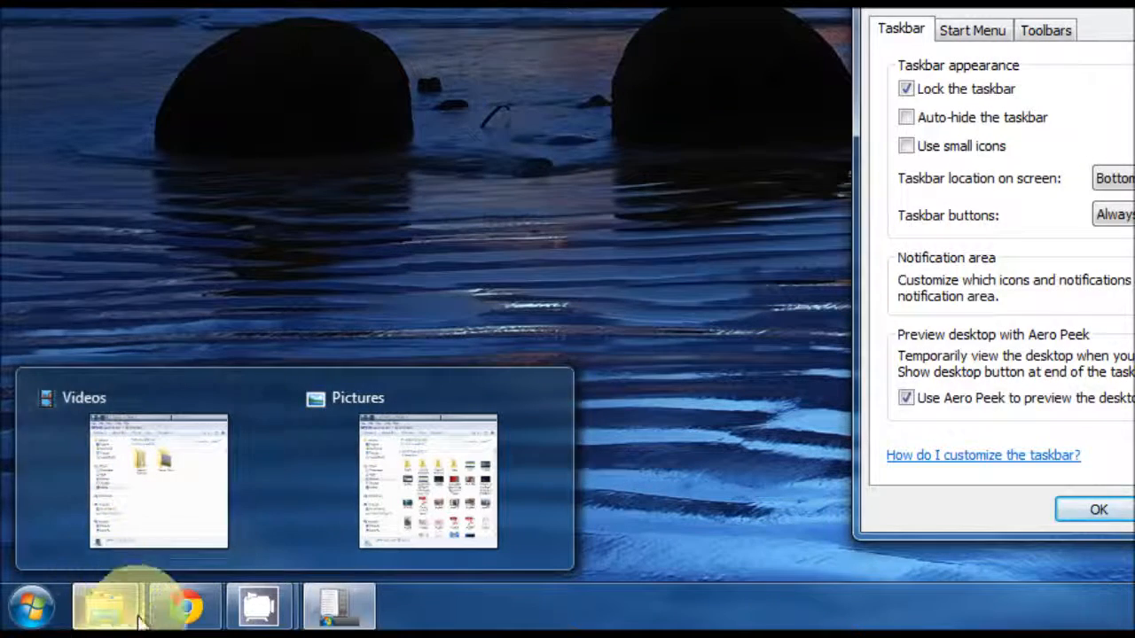
{"action": "mouse_move", "coordinate": [541, 624]}
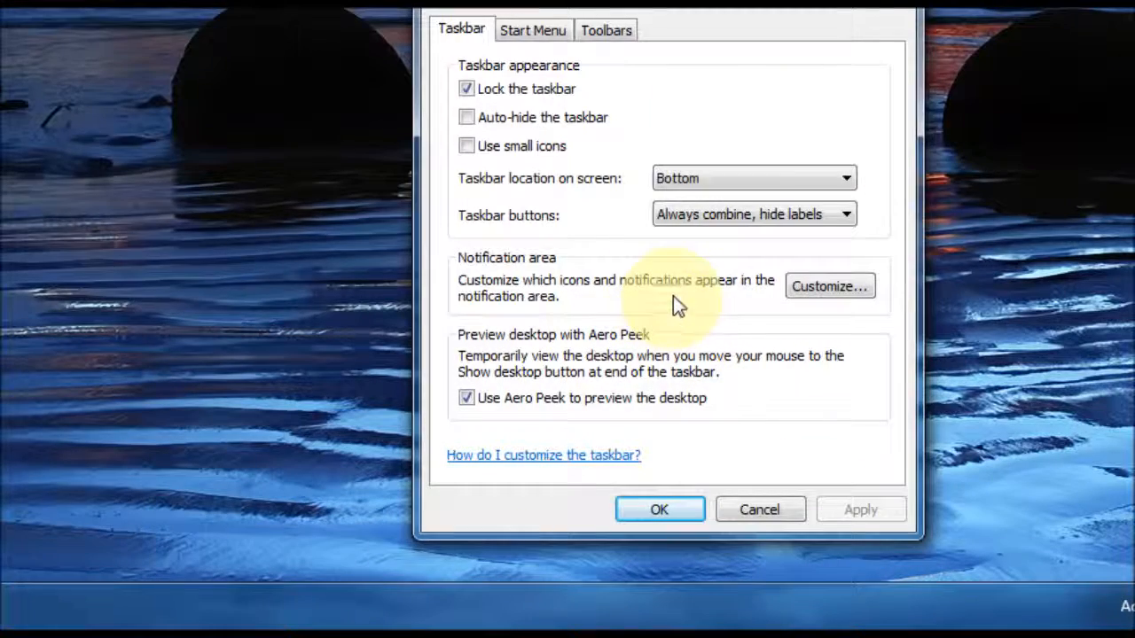
Try Combine when taskbar is full, then set taskbar buttons to Never combine.
{"action": "left_click", "coordinate": [845, 212]}
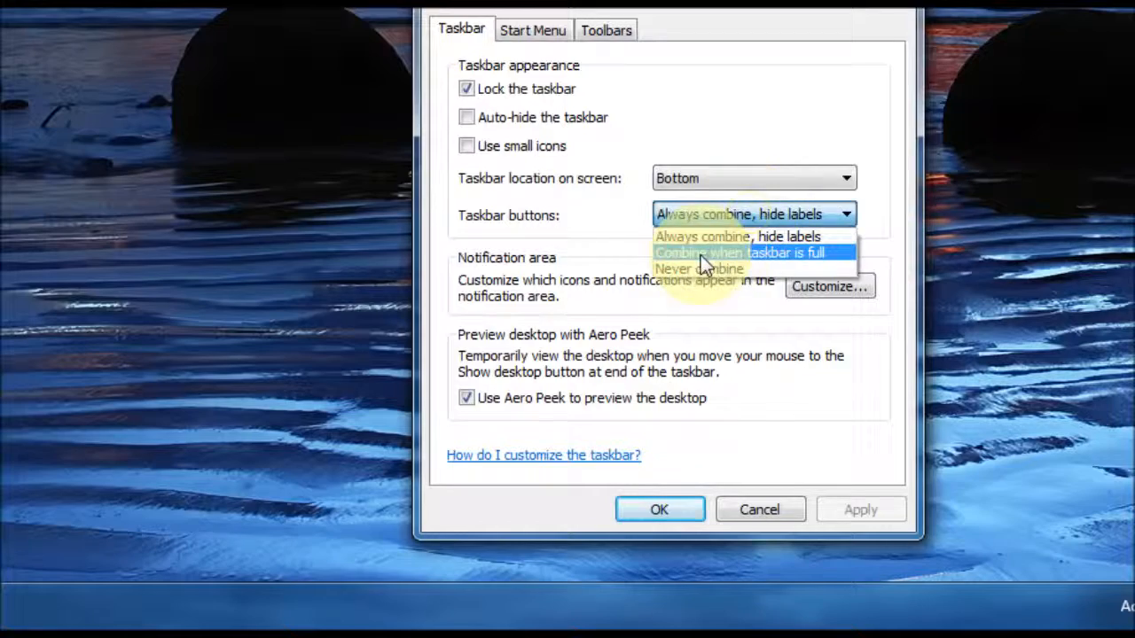
{"action": "left_click", "coordinate": [742, 252]}
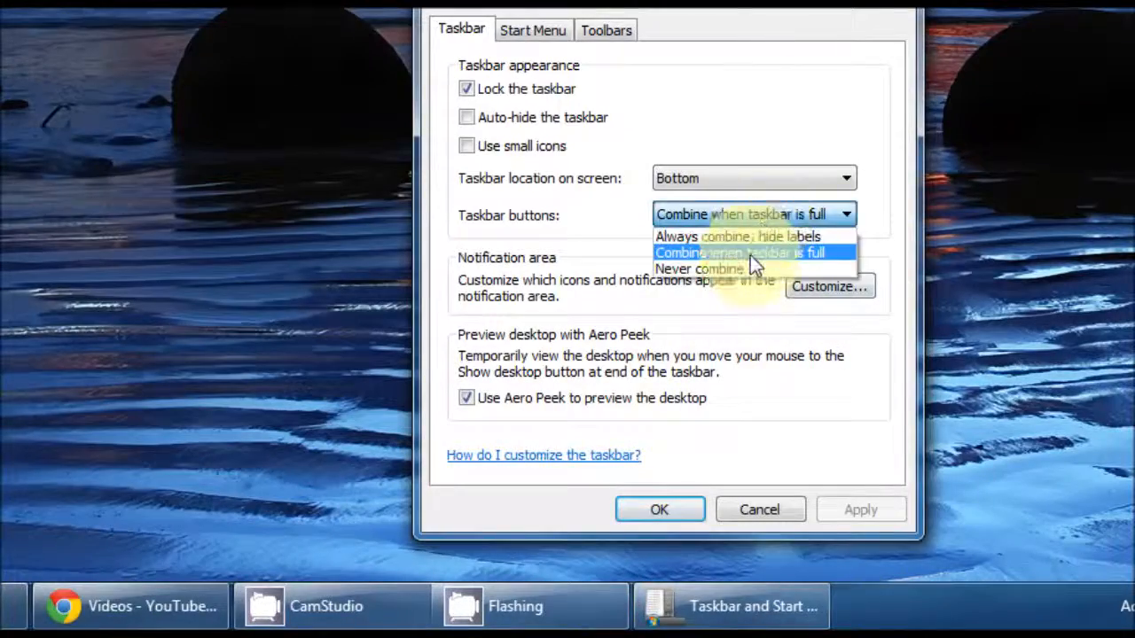
{"action": "left_click", "coordinate": [699, 269]}
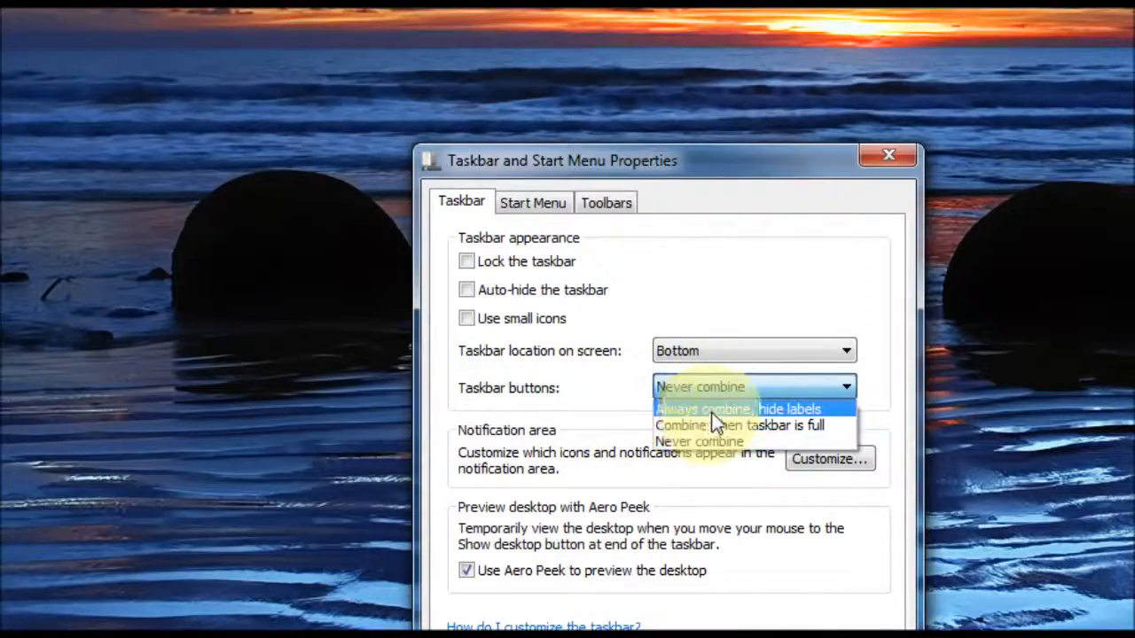
{"action": "left_click", "coordinate": [737, 407]}
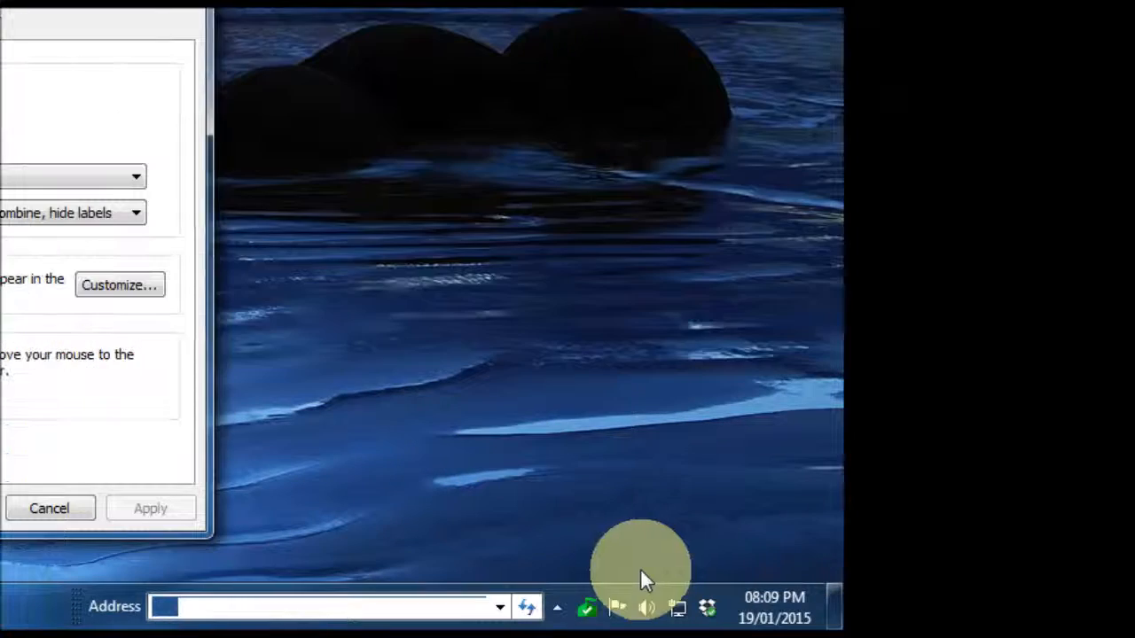
{"action": "mouse_move", "coordinate": [612, 611]}
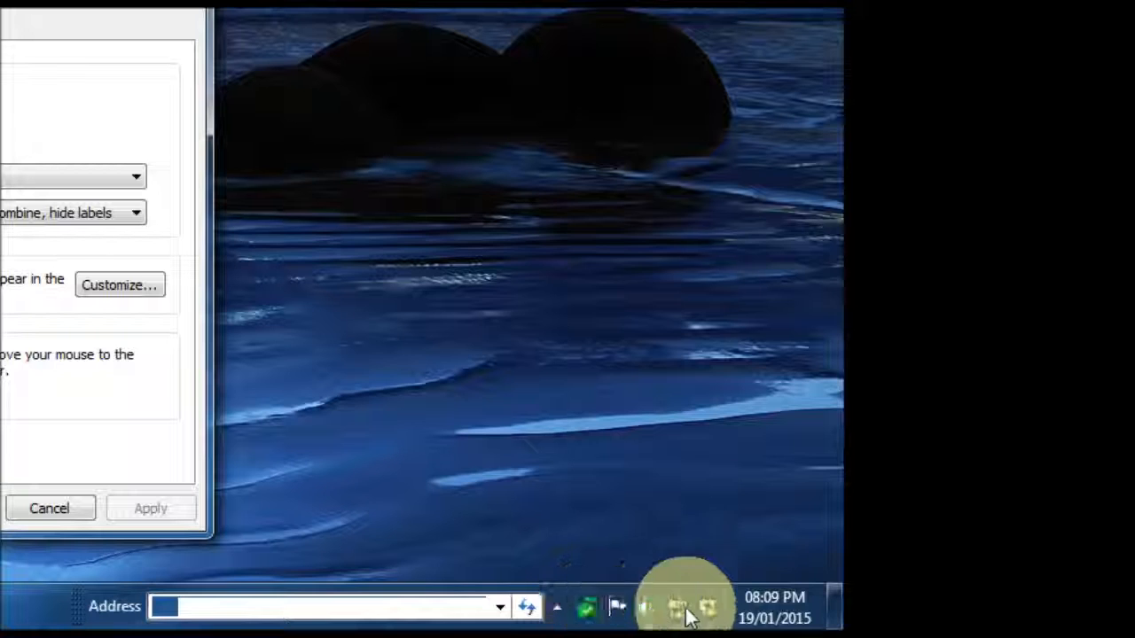
{"action": "mouse_move", "coordinate": [587, 606]}
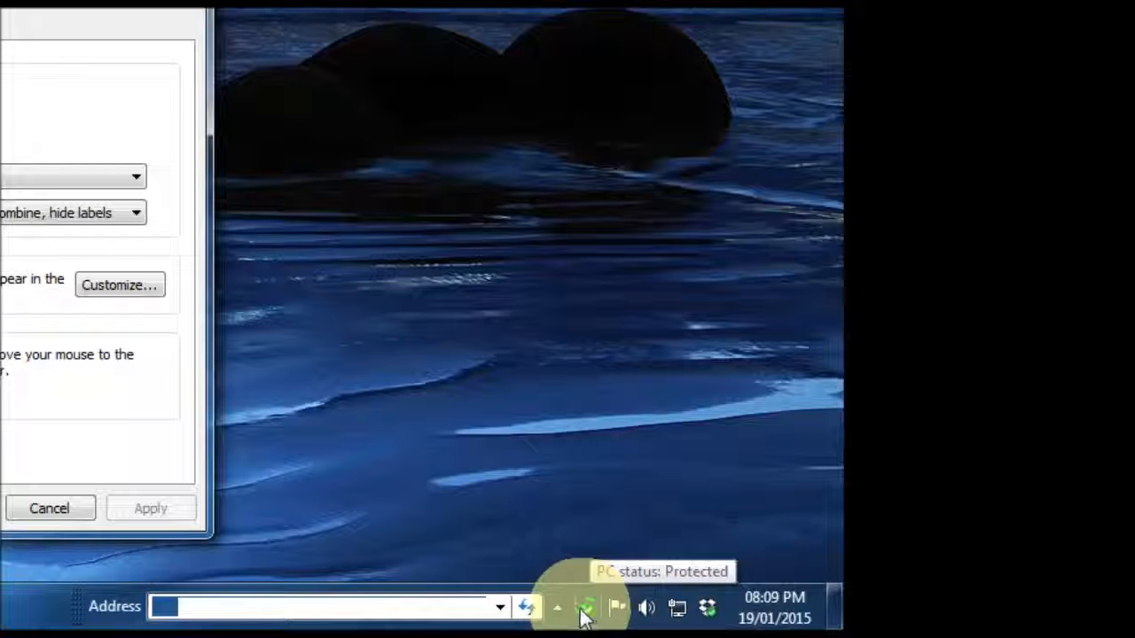
{"action": "left_click", "coordinate": [557, 606]}
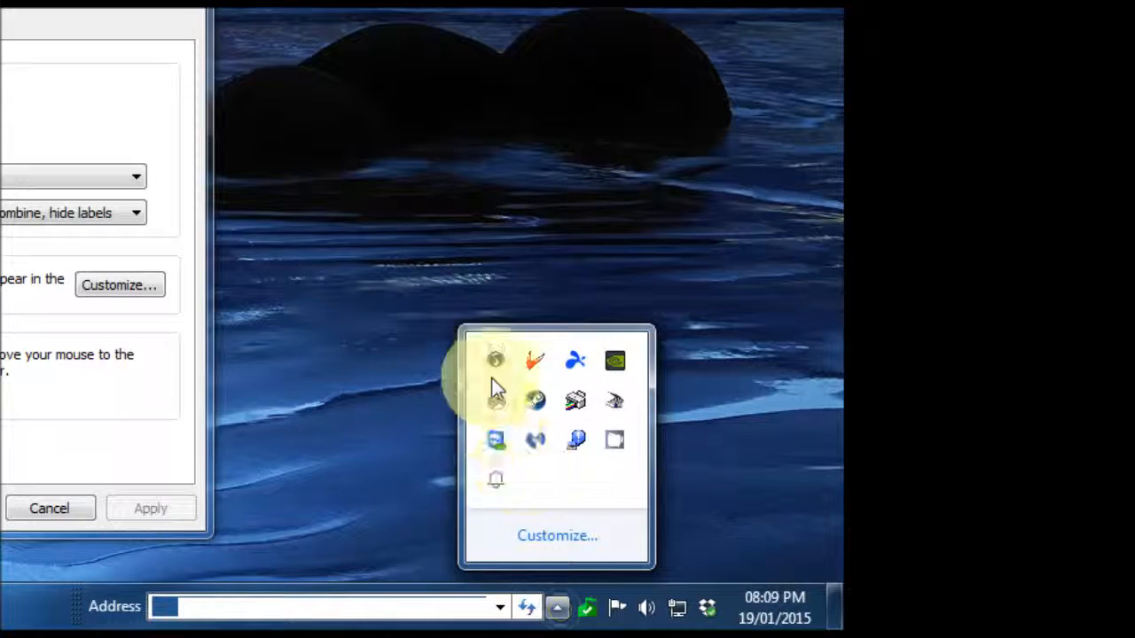
{"action": "mouse_move", "coordinate": [528, 493]}
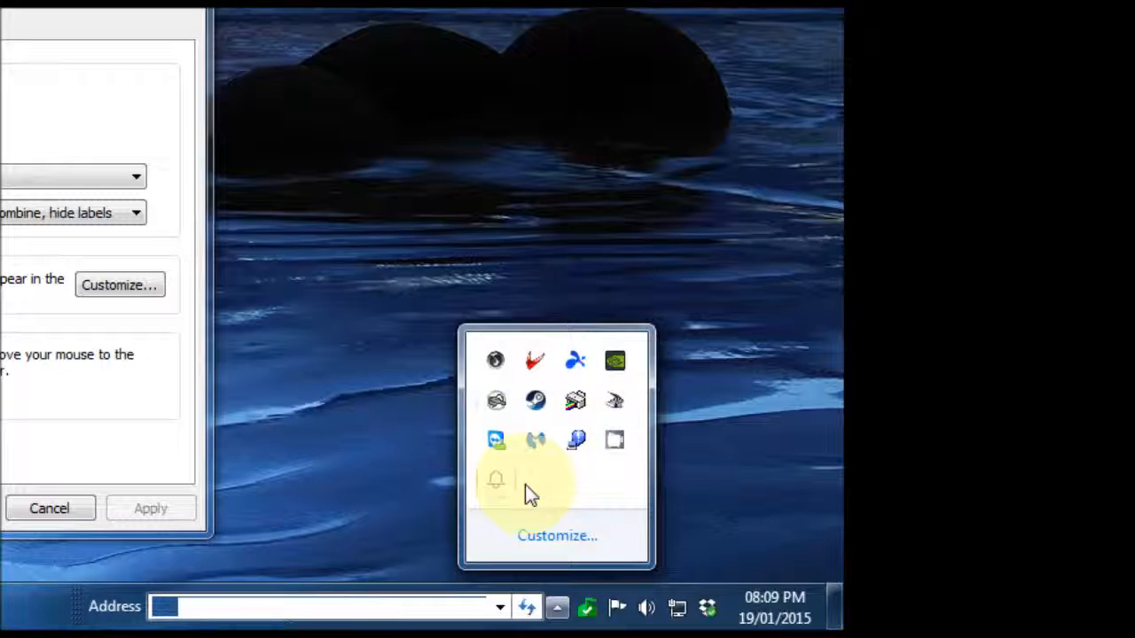
{"action": "mouse_move", "coordinate": [594, 495]}
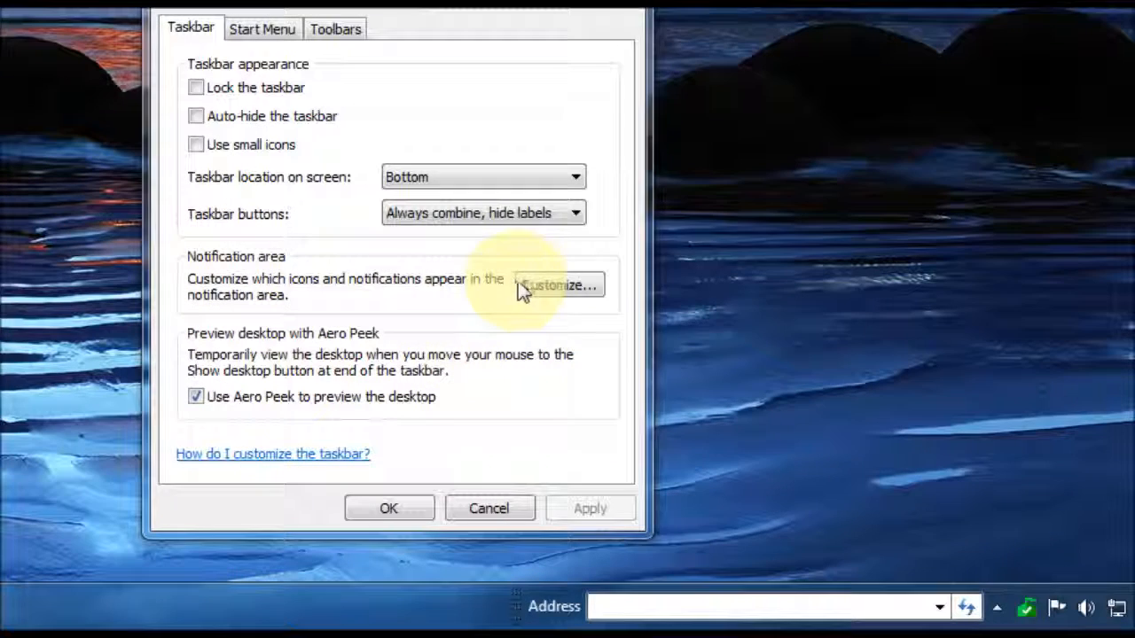
In Notification Area Icons, set Microsoft Security Client User Interface to Hide icon and notifications.
{"action": "left_click", "coordinate": [559, 285]}
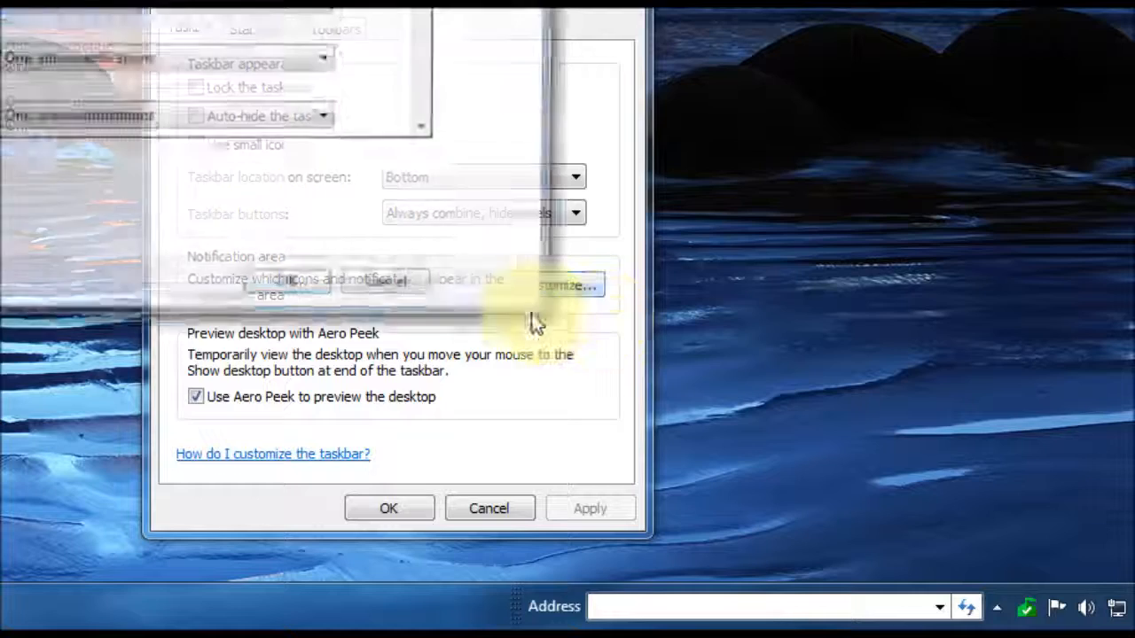
{"action": "left_click", "coordinate": [563, 285]}
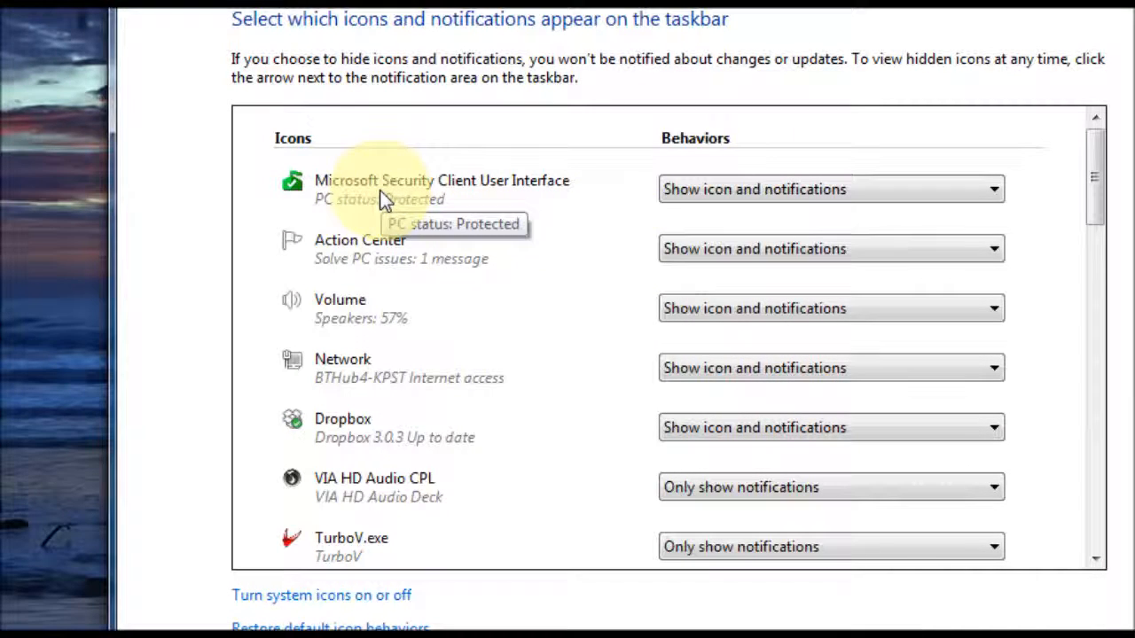
{"action": "mouse_move", "coordinate": [411, 194]}
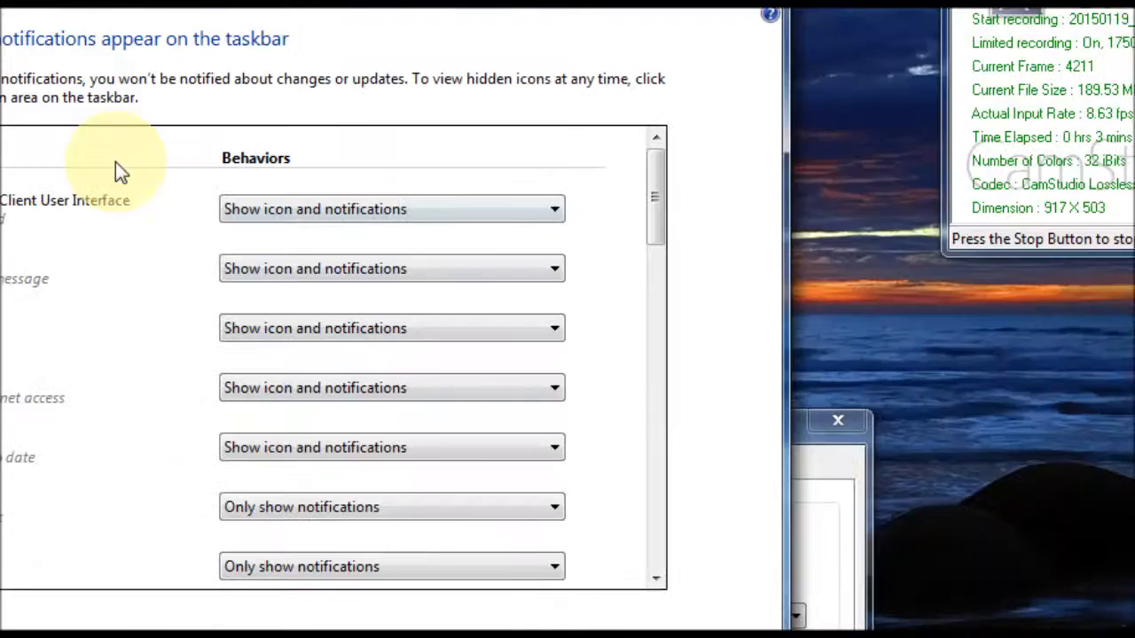
{"action": "left_click", "coordinate": [830, 388]}
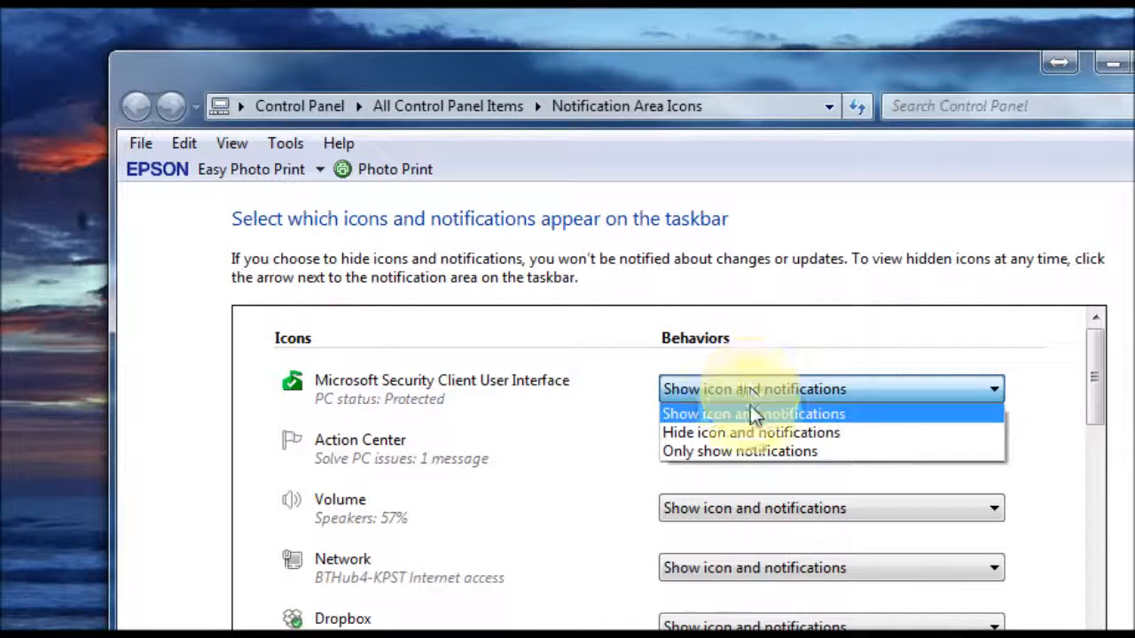
{"action": "left_click", "coordinate": [752, 433]}
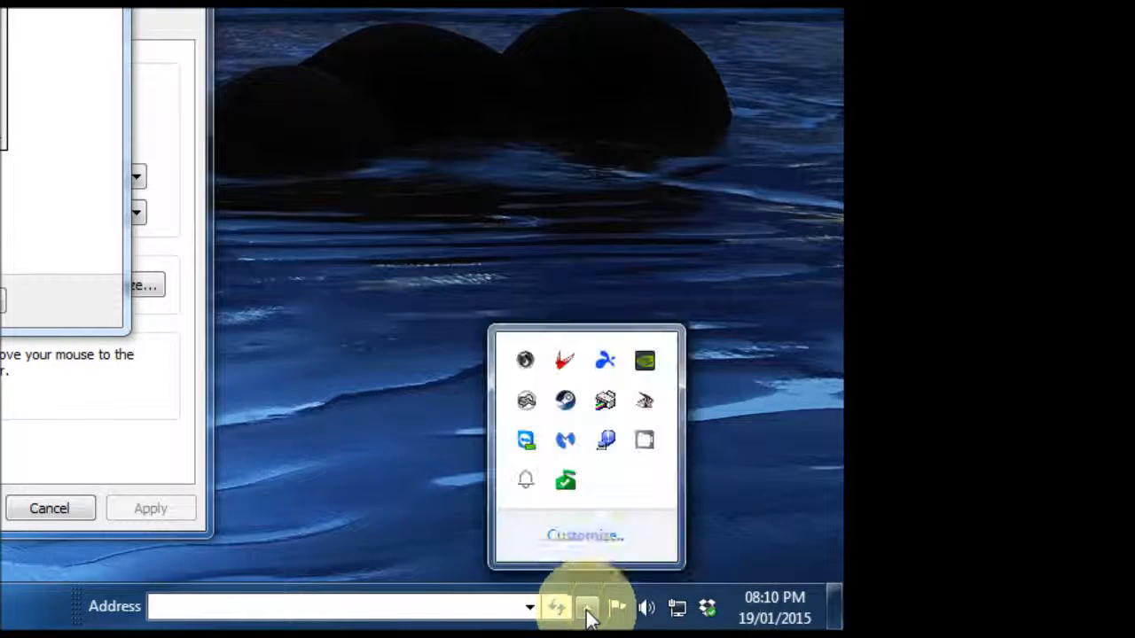
{"action": "mouse_move", "coordinate": [594, 479]}
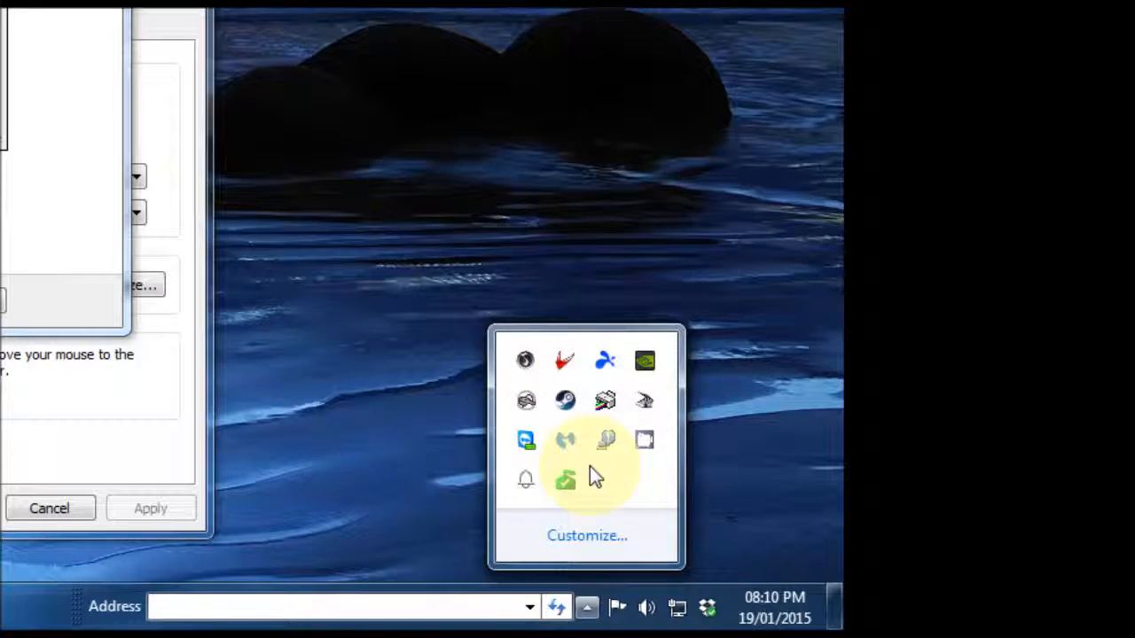
{"action": "left_click", "coordinate": [587, 536]}
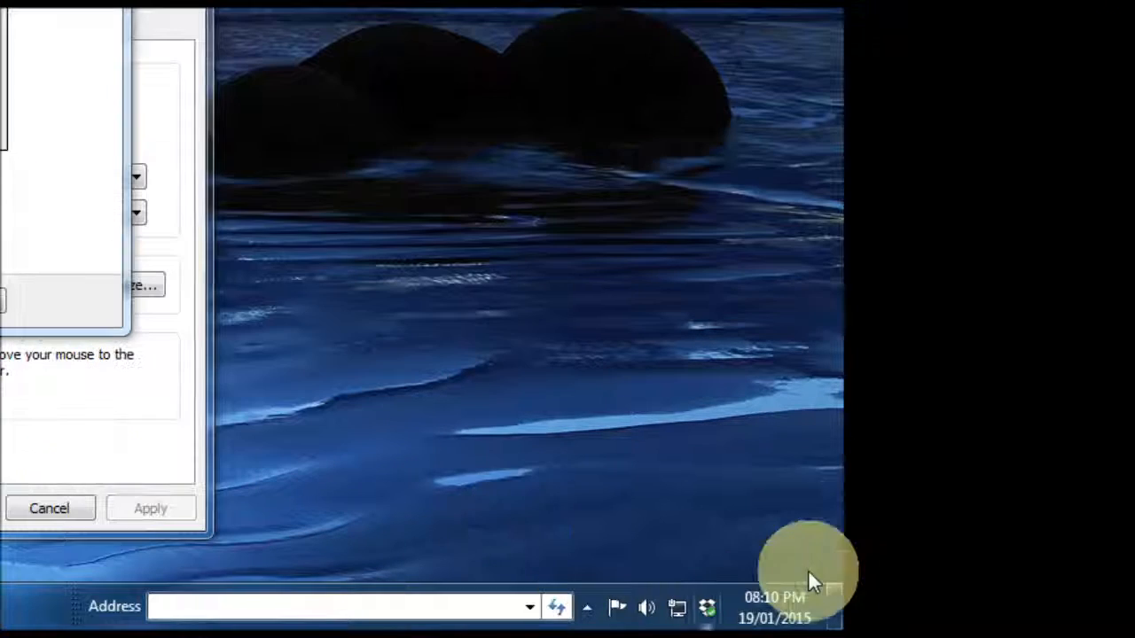
{"action": "mouse_move", "coordinate": [475, 447]}
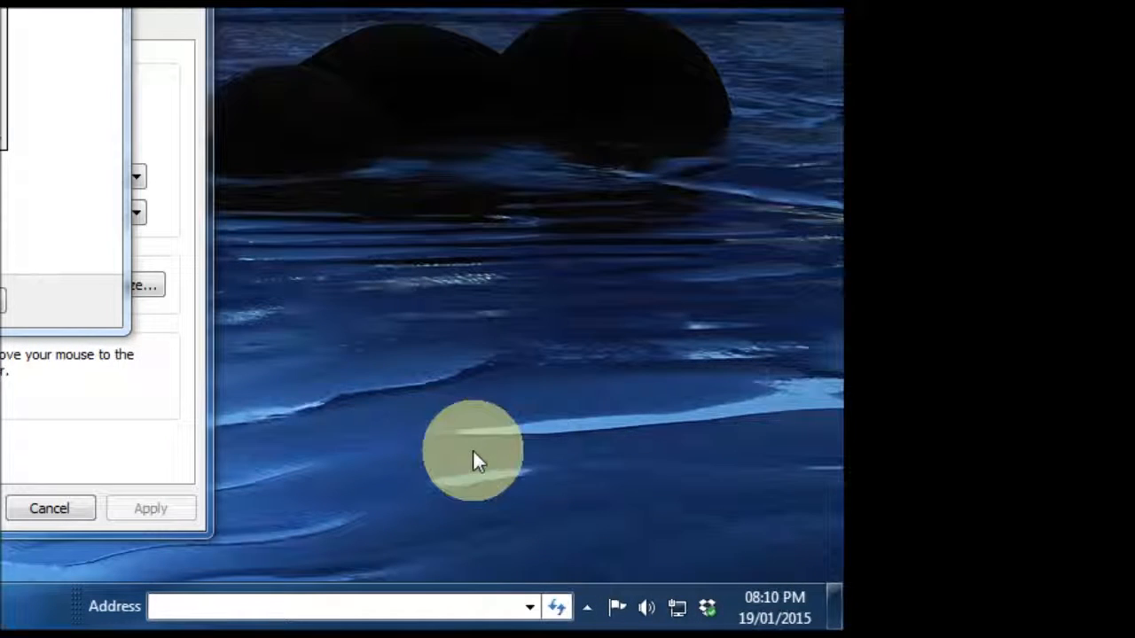
{"action": "mouse_move", "coordinate": [447, 483]}
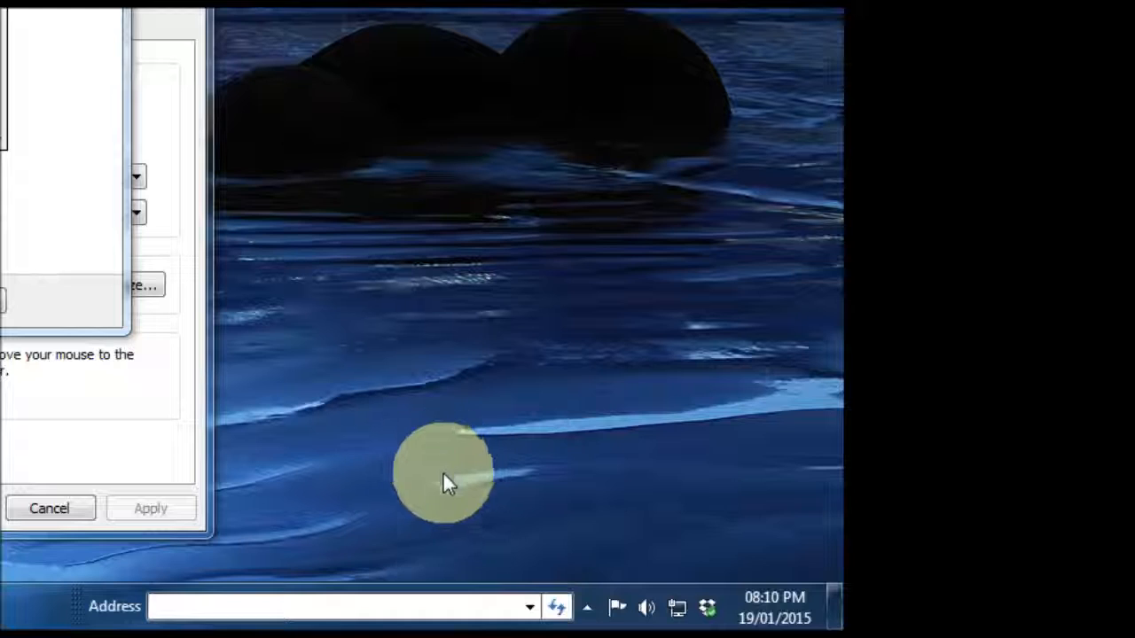
{"action": "mouse_move", "coordinate": [429, 557]}
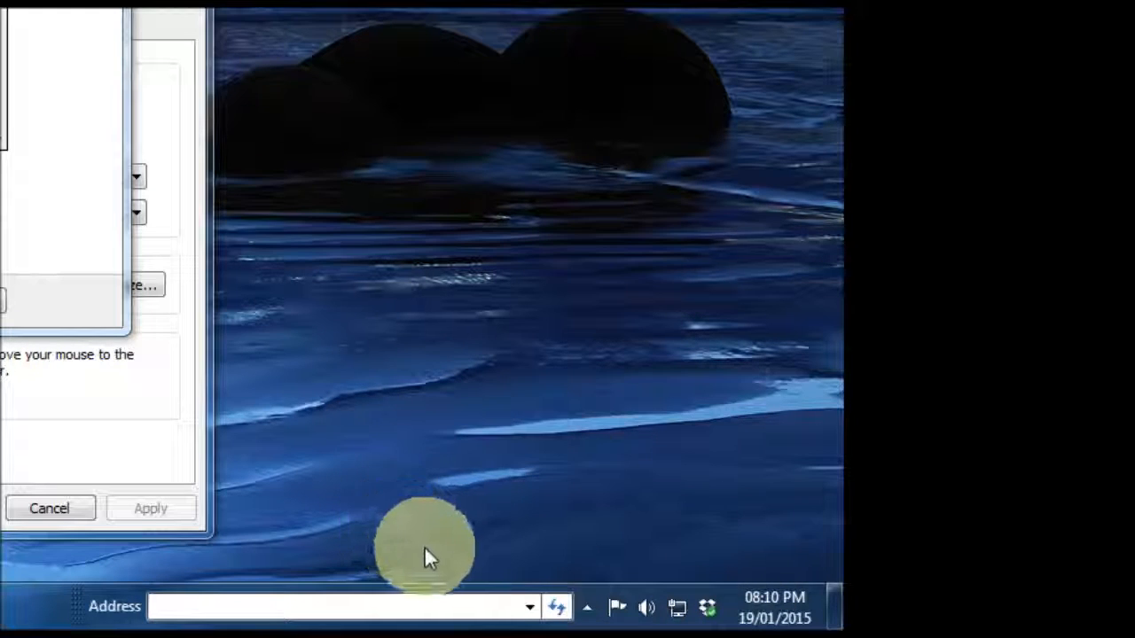
{"action": "mouse_move", "coordinate": [702, 495]}
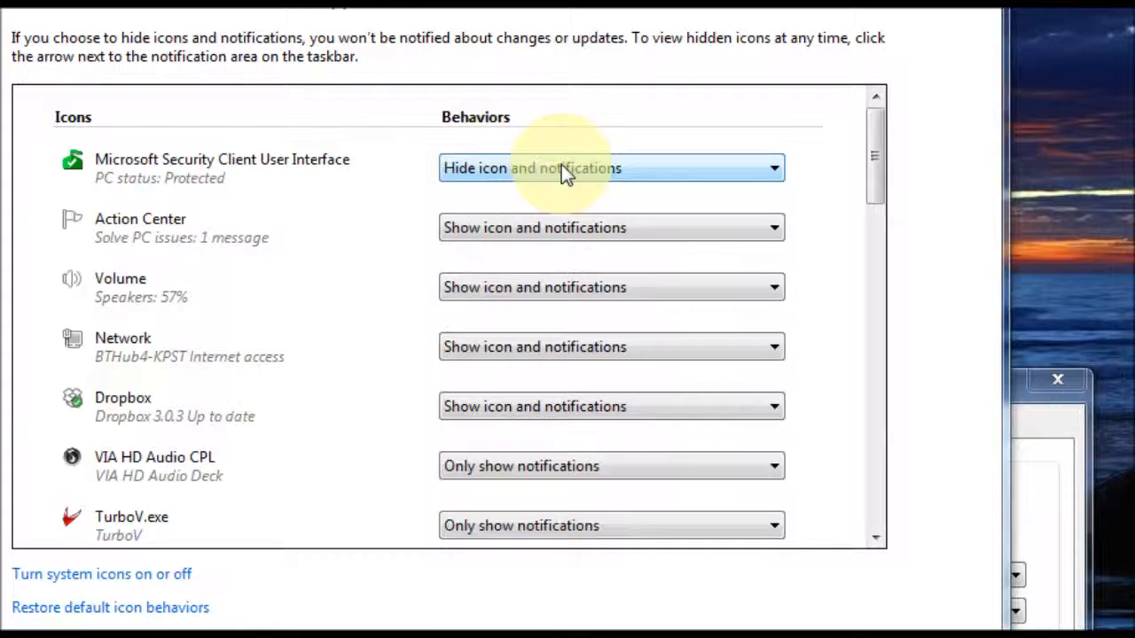
Check the hidden-icons tray for the security client, then save the icon behaviours with OK.
{"action": "left_click", "coordinate": [610, 167]}
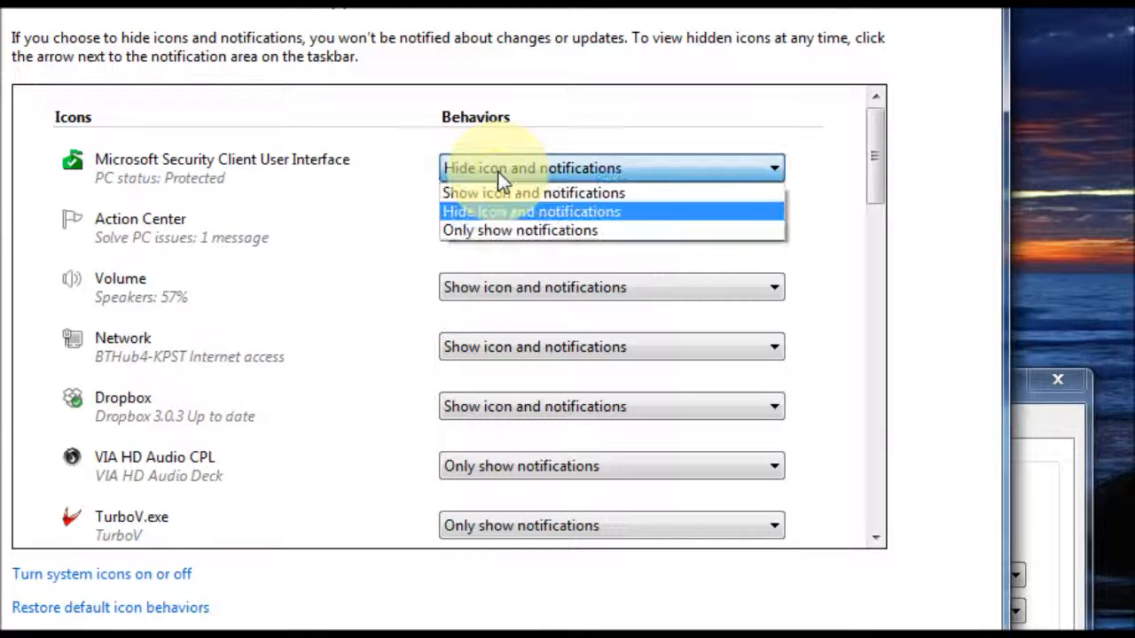
{"action": "mouse_move", "coordinate": [550, 230]}
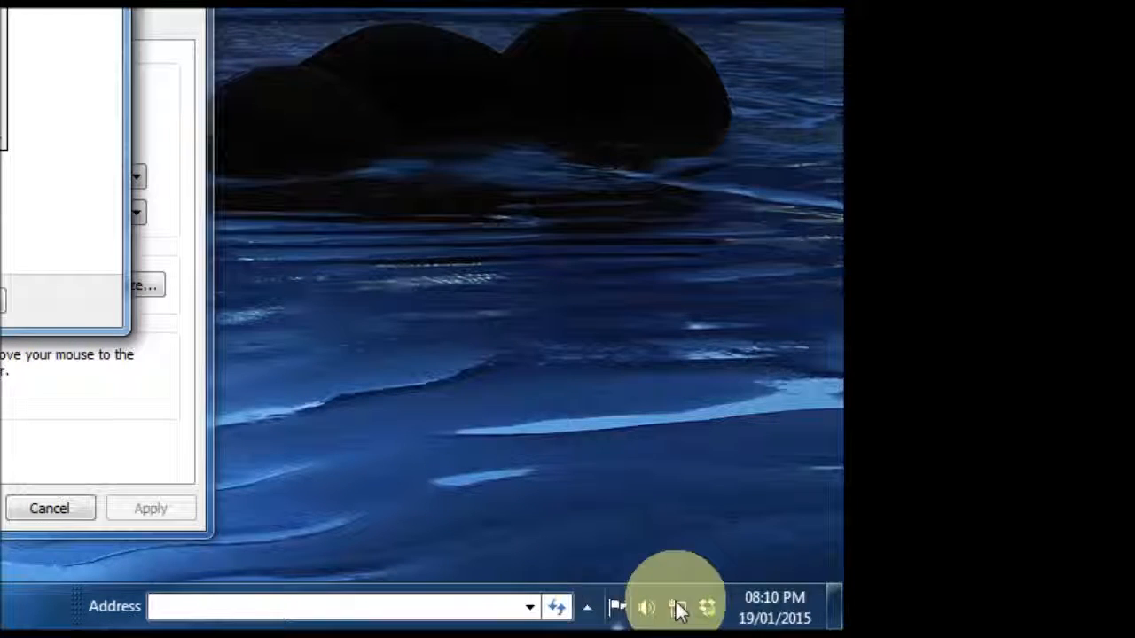
{"action": "left_click", "coordinate": [587, 607]}
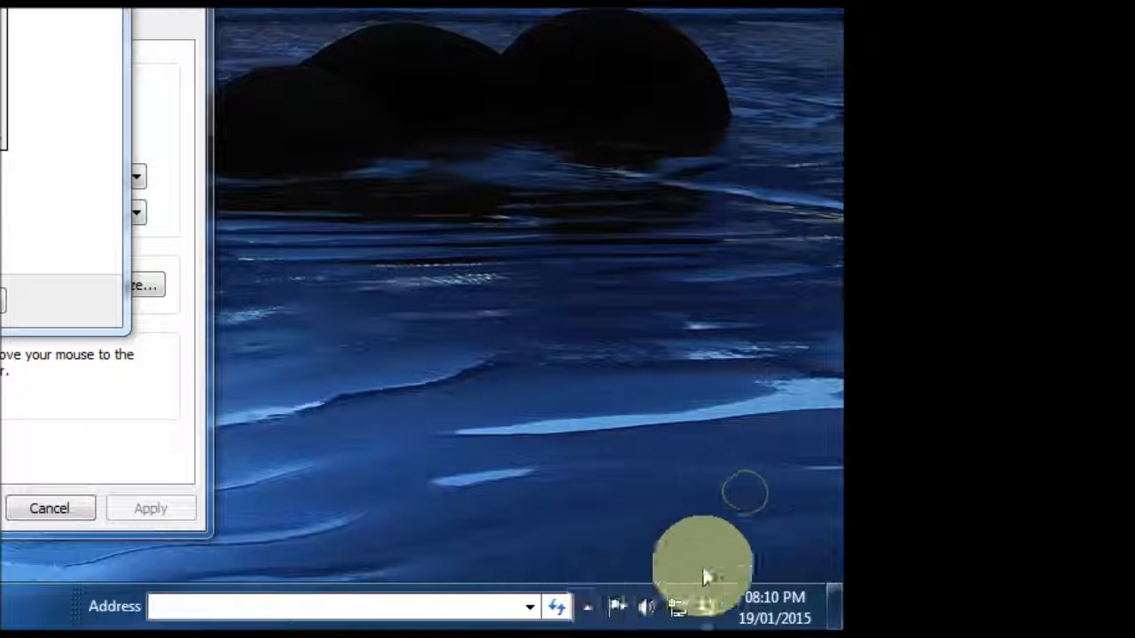
{"action": "mouse_move", "coordinate": [603, 443]}
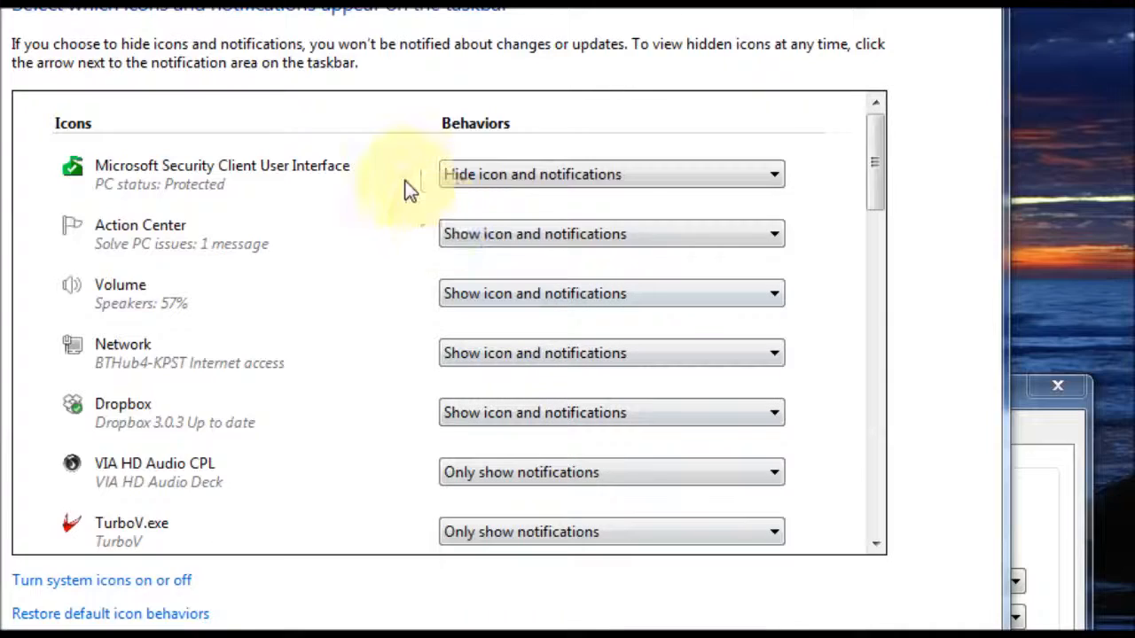
{"action": "left_click", "coordinate": [610, 174]}
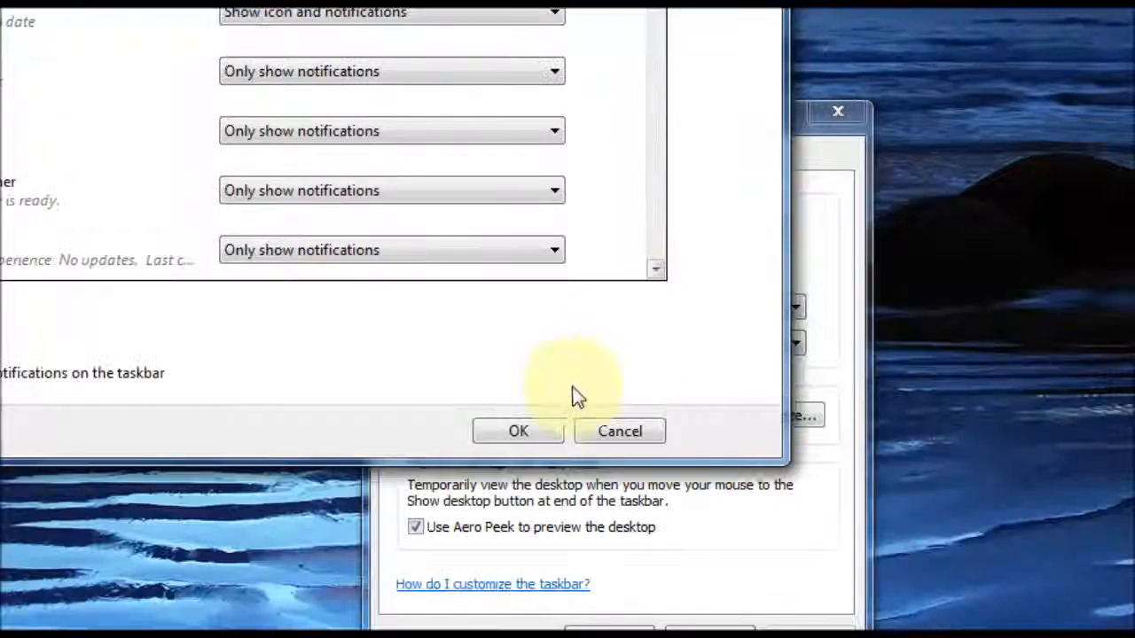
{"action": "left_click", "coordinate": [518, 431]}
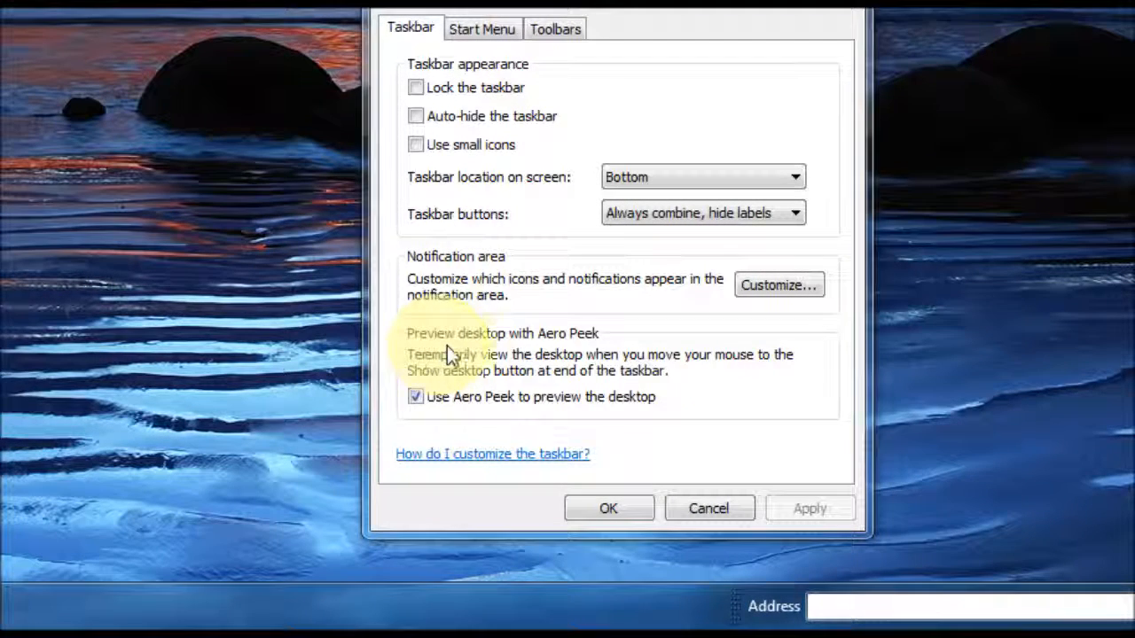
{"action": "mouse_move", "coordinate": [594, 346]}
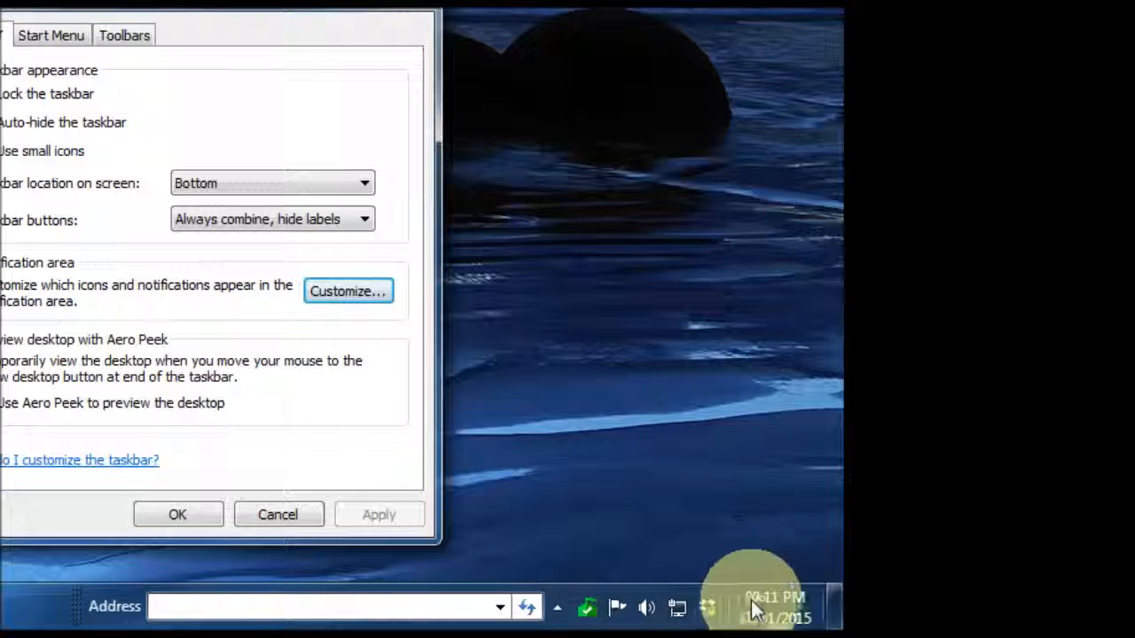
{"action": "mouse_move", "coordinate": [774, 606]}
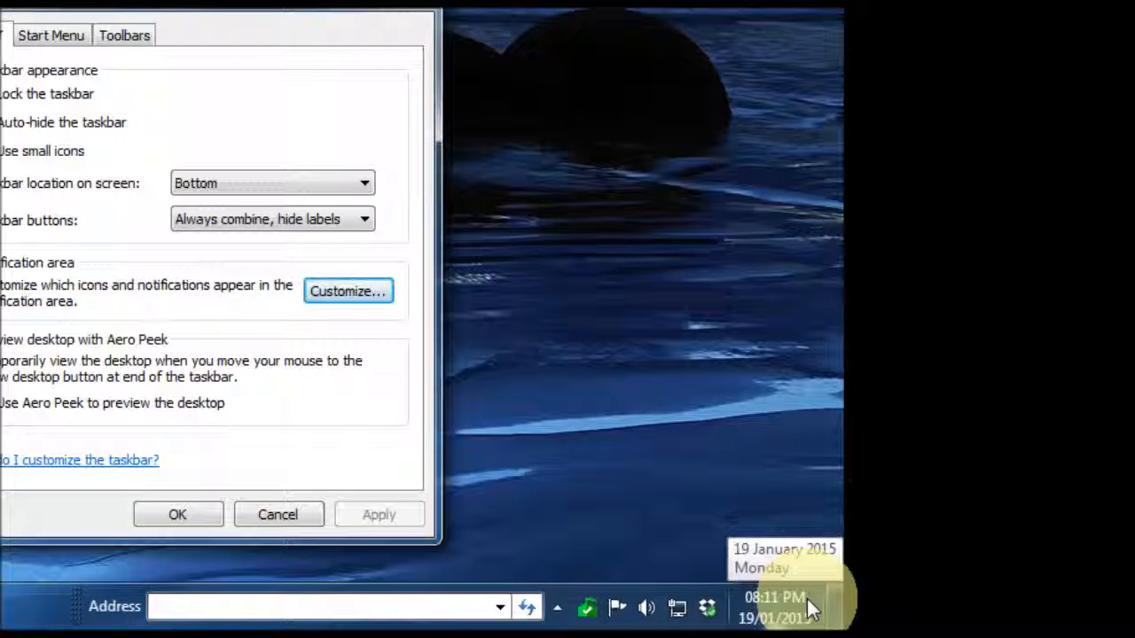
{"action": "left_click", "coordinate": [177, 514]}
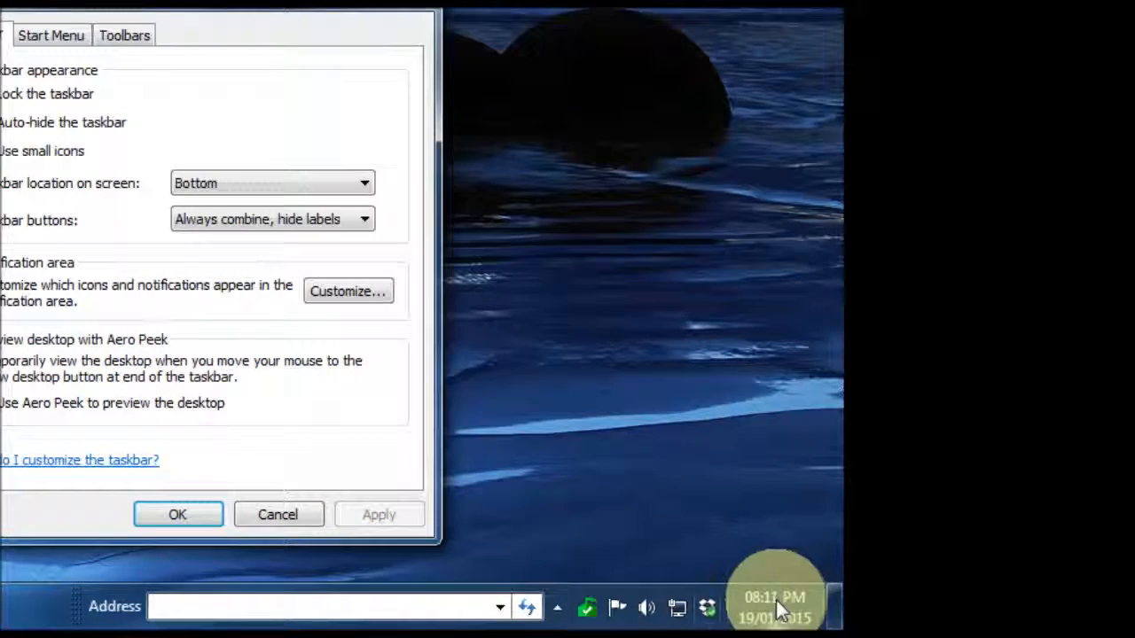
{"action": "mouse_move", "coordinate": [843, 603]}
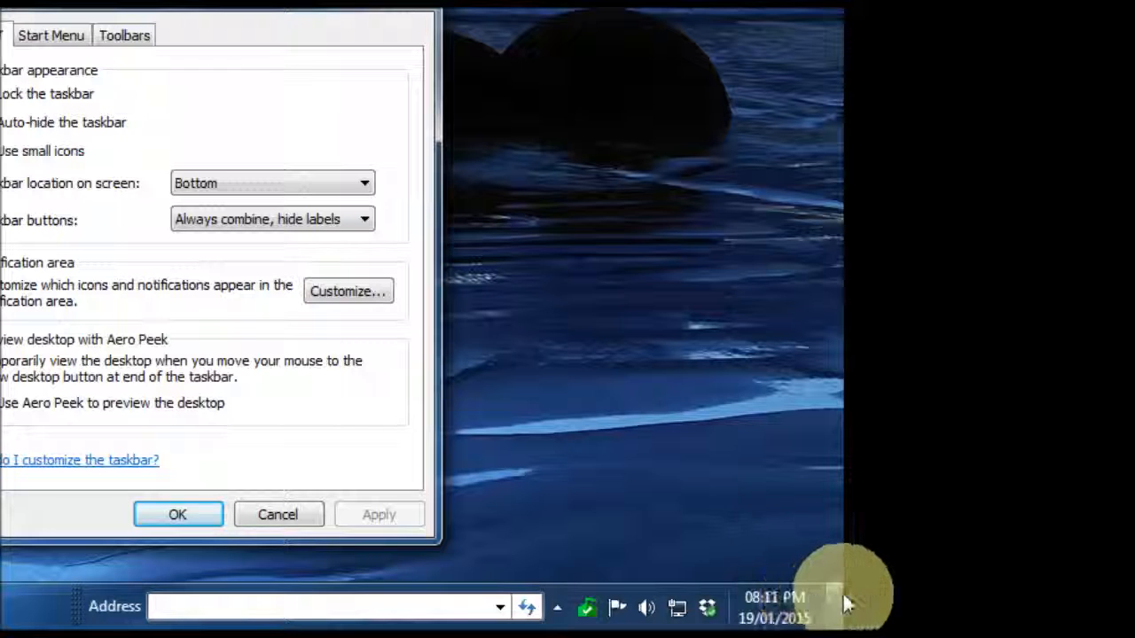
{"action": "mouse_move", "coordinate": [837, 607]}
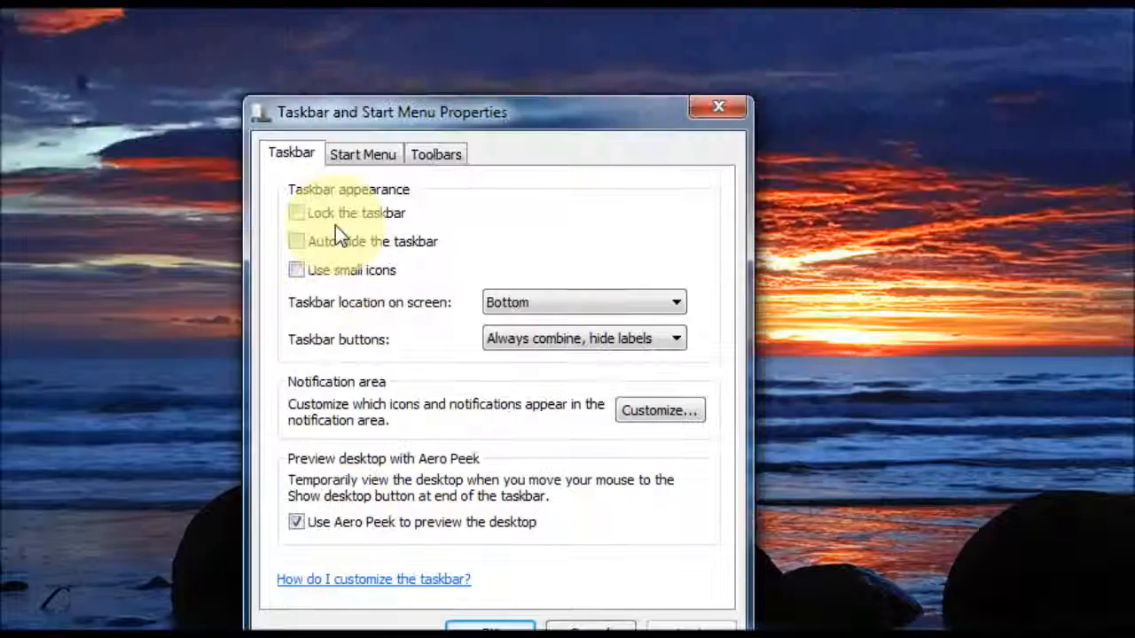
On the Start Menu tab, toggle storing recently opened programs off and back on, leaving both Privacy options ticked.
{"action": "left_click", "coordinate": [362, 153]}
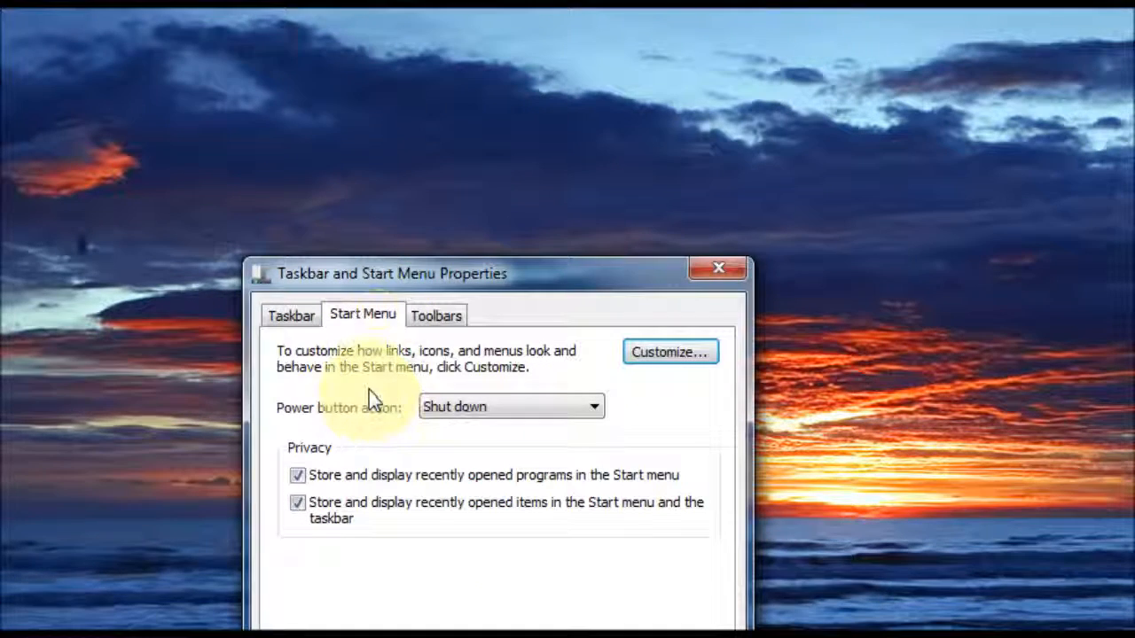
{"action": "mouse_move", "coordinate": [532, 363]}
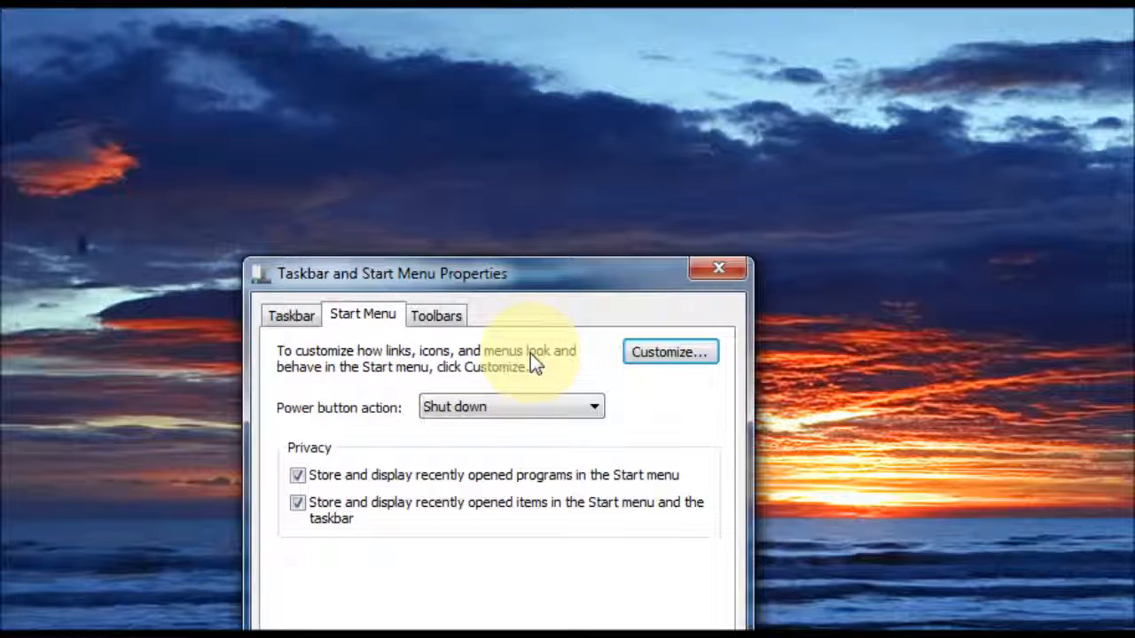
{"action": "mouse_move", "coordinate": [292, 435]}
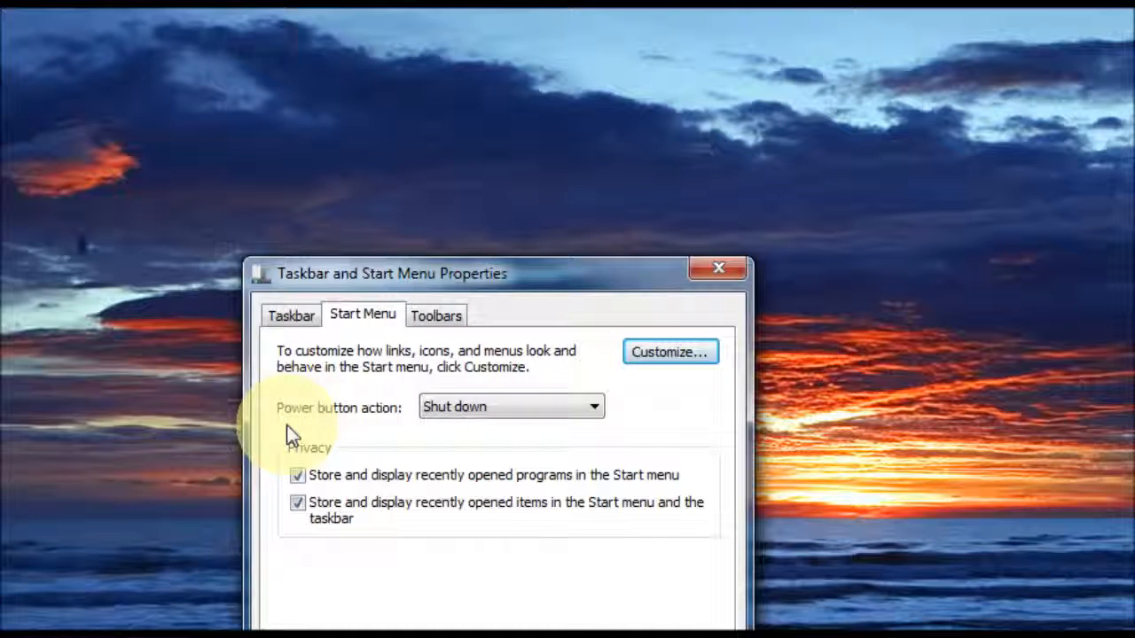
{"action": "mouse_move", "coordinate": [399, 435]}
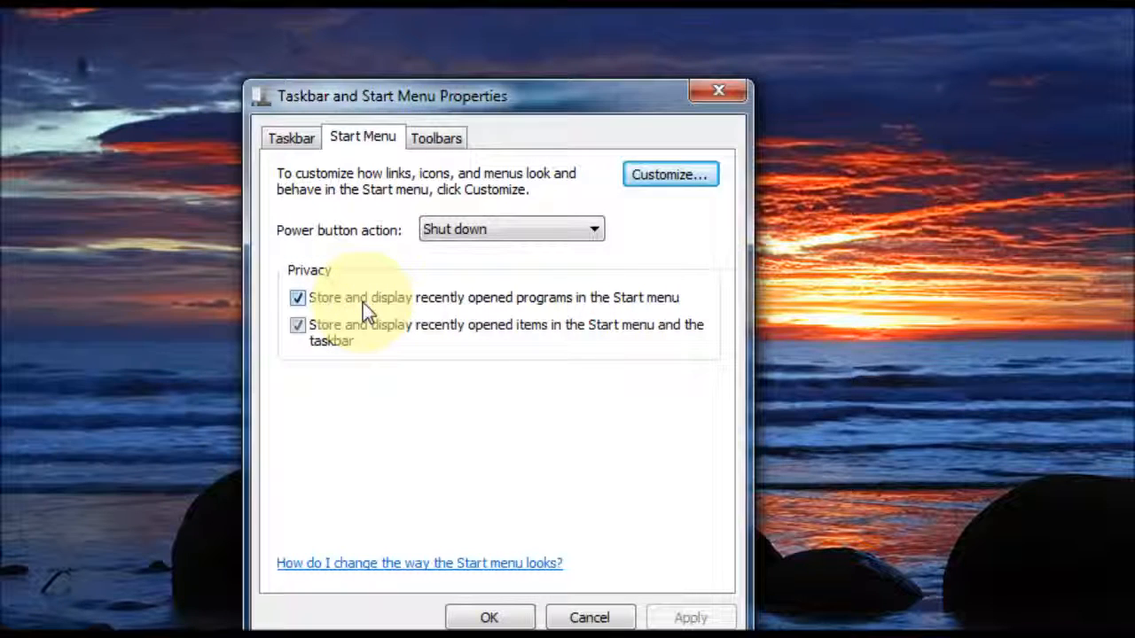
{"action": "mouse_move", "coordinate": [629, 308]}
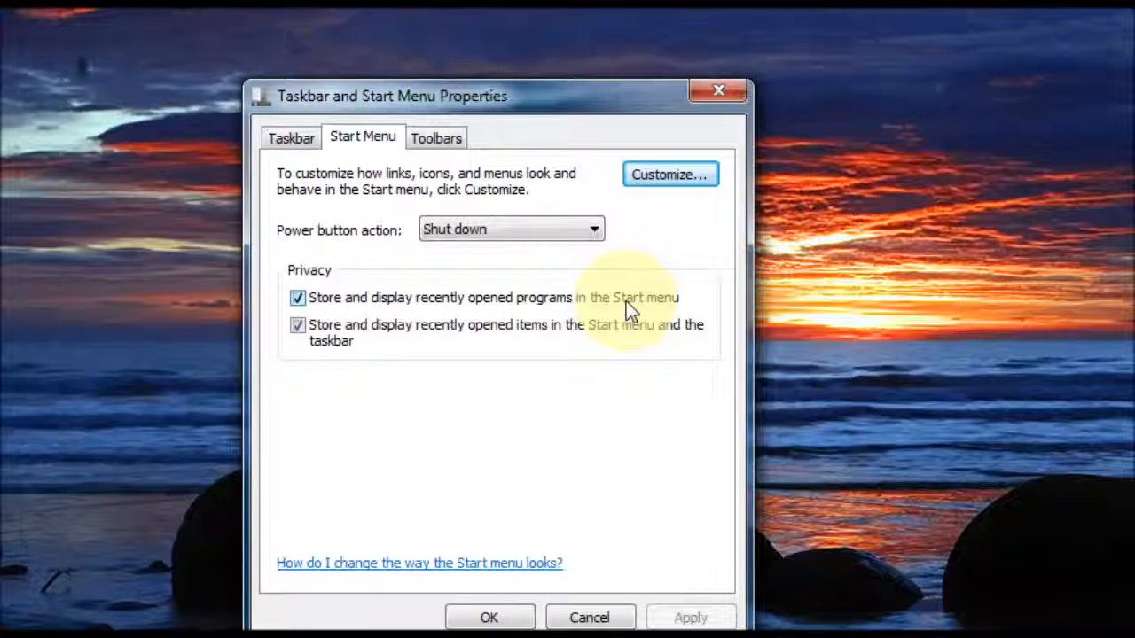
{"action": "mouse_move", "coordinate": [670, 319]}
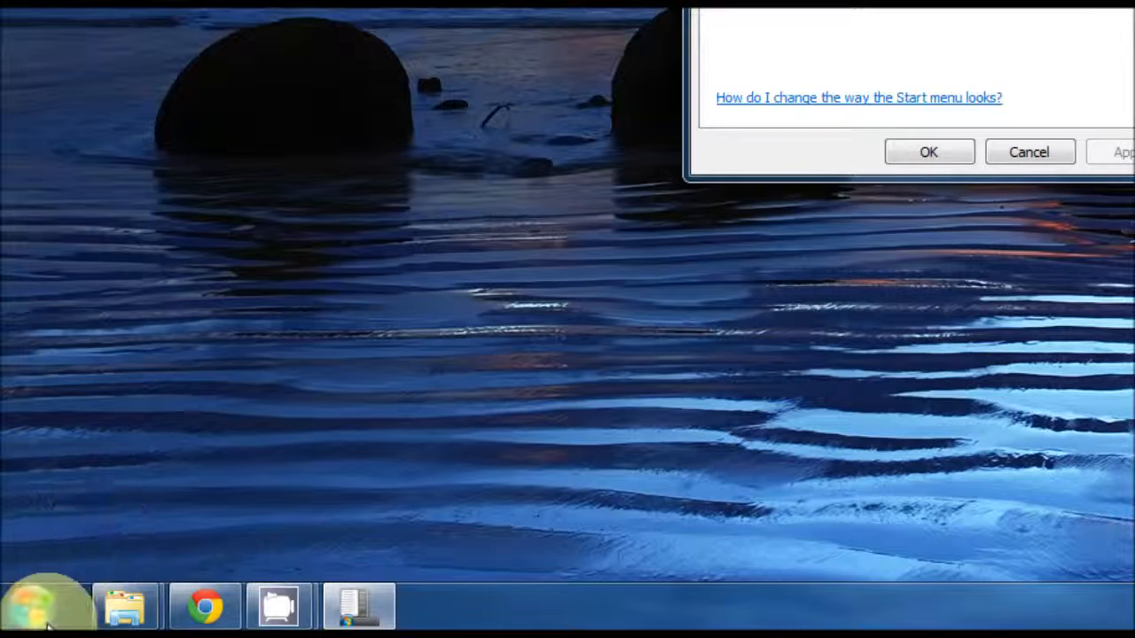
{"action": "left_click", "coordinate": [36, 607]}
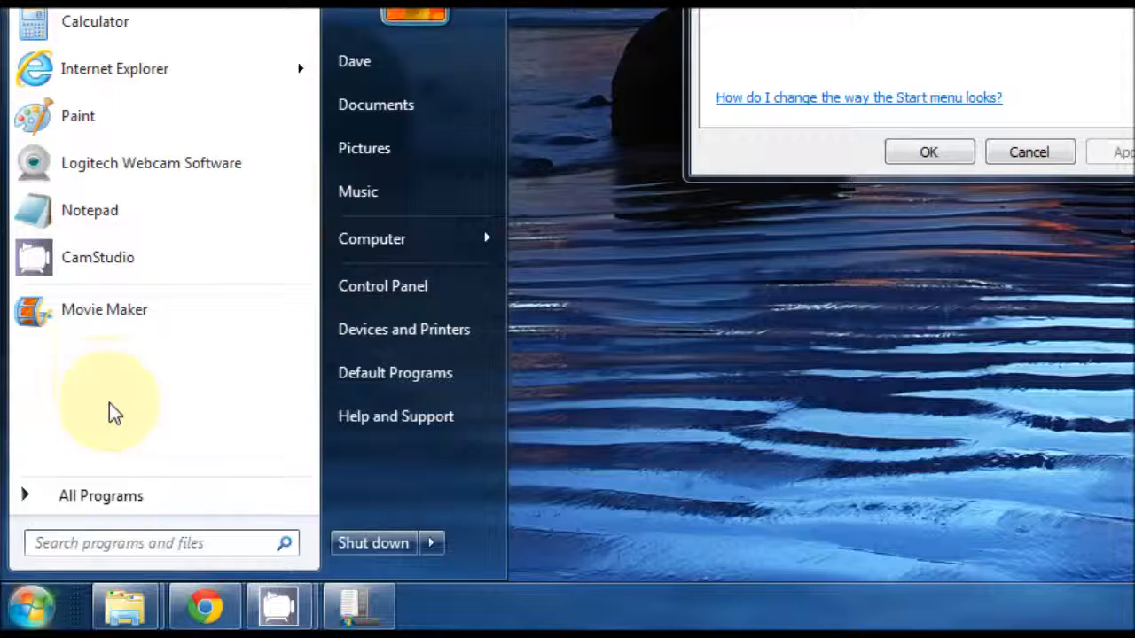
{"action": "mouse_move", "coordinate": [146, 469]}
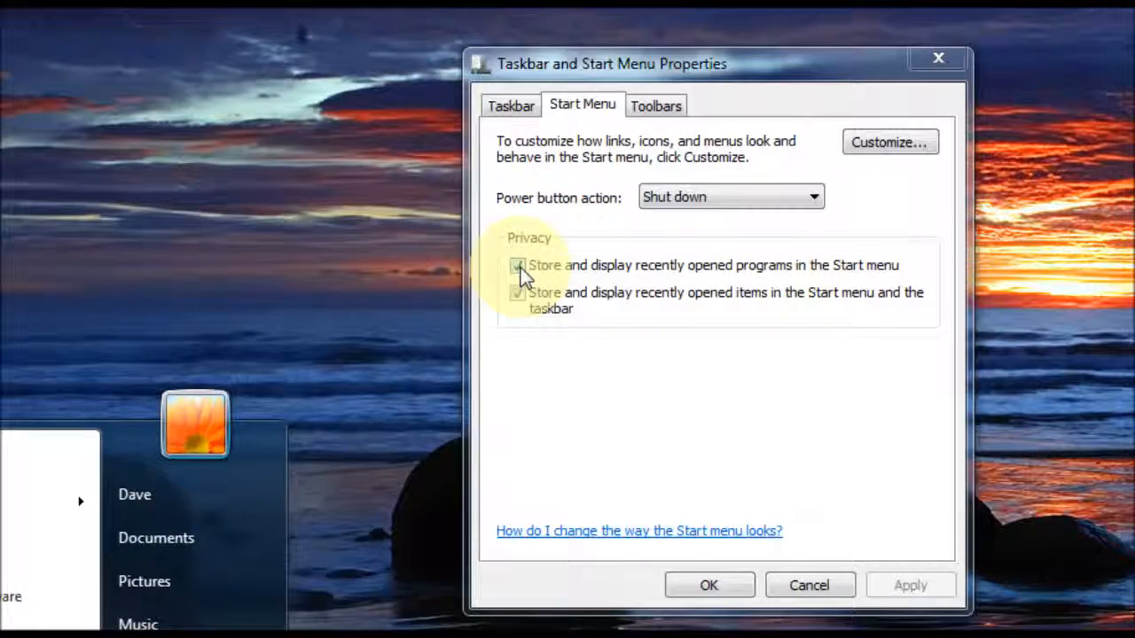
{"action": "left_click", "coordinate": [517, 266]}
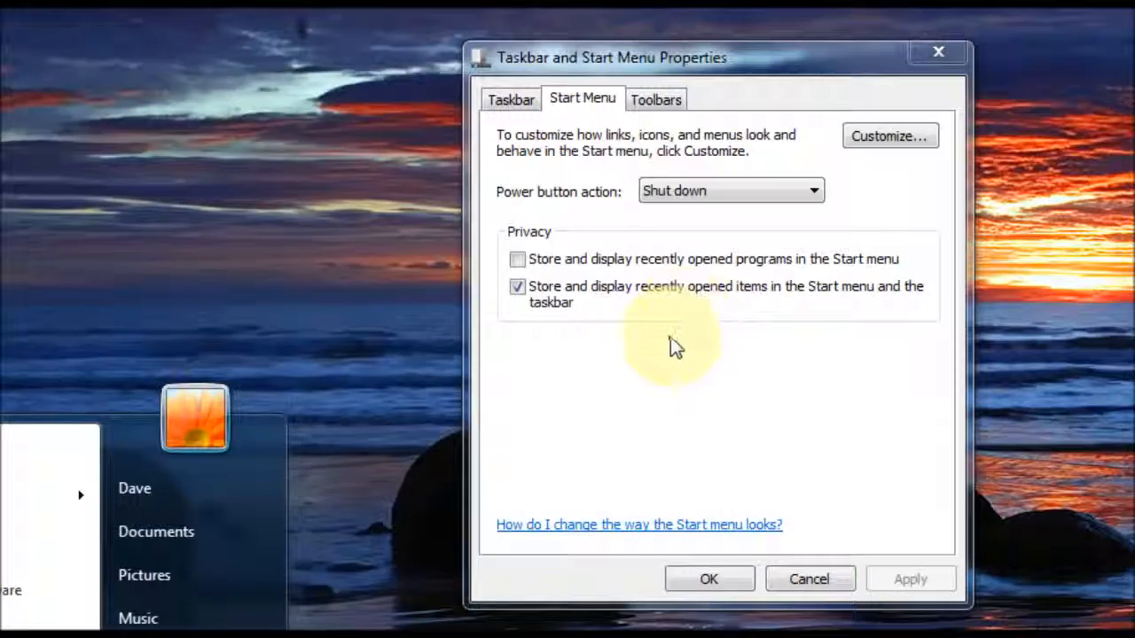
{"action": "left_click", "coordinate": [518, 259]}
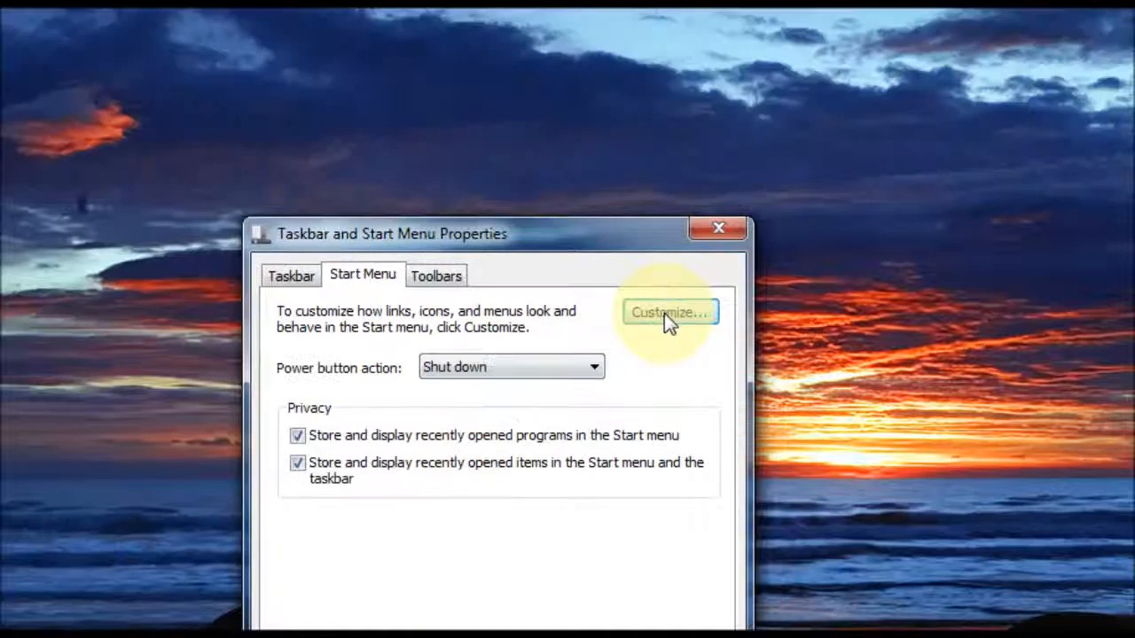
In Customize Start Menu, set Computer to Display as a link, check it in the Start menu, and reopen Customize.
{"action": "left_click", "coordinate": [666, 312]}
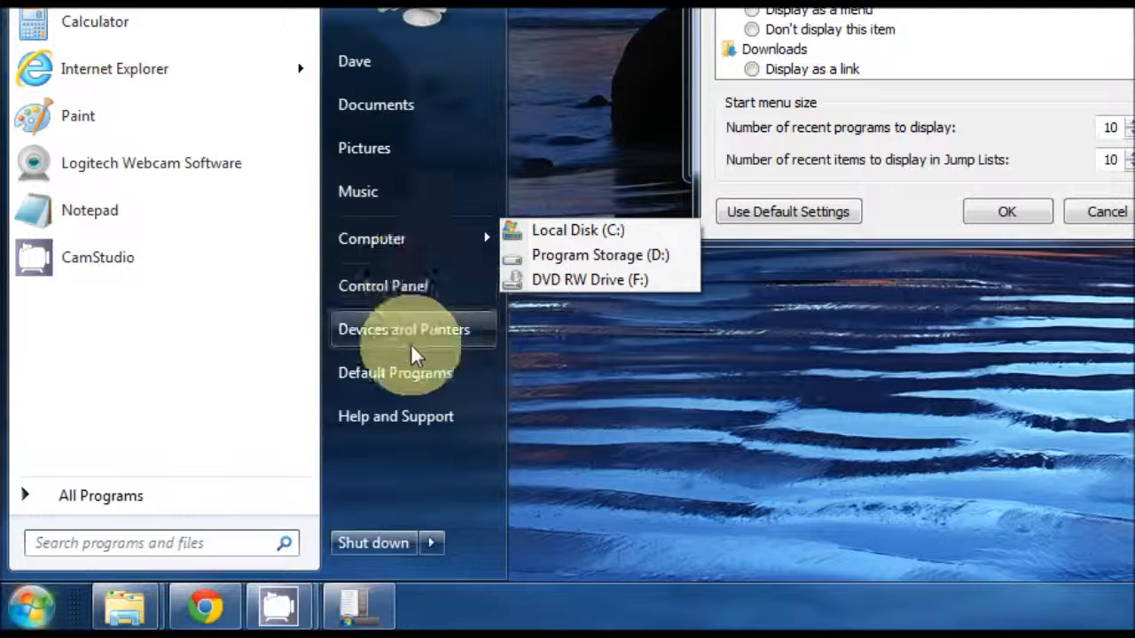
{"action": "mouse_move", "coordinate": [581, 234]}
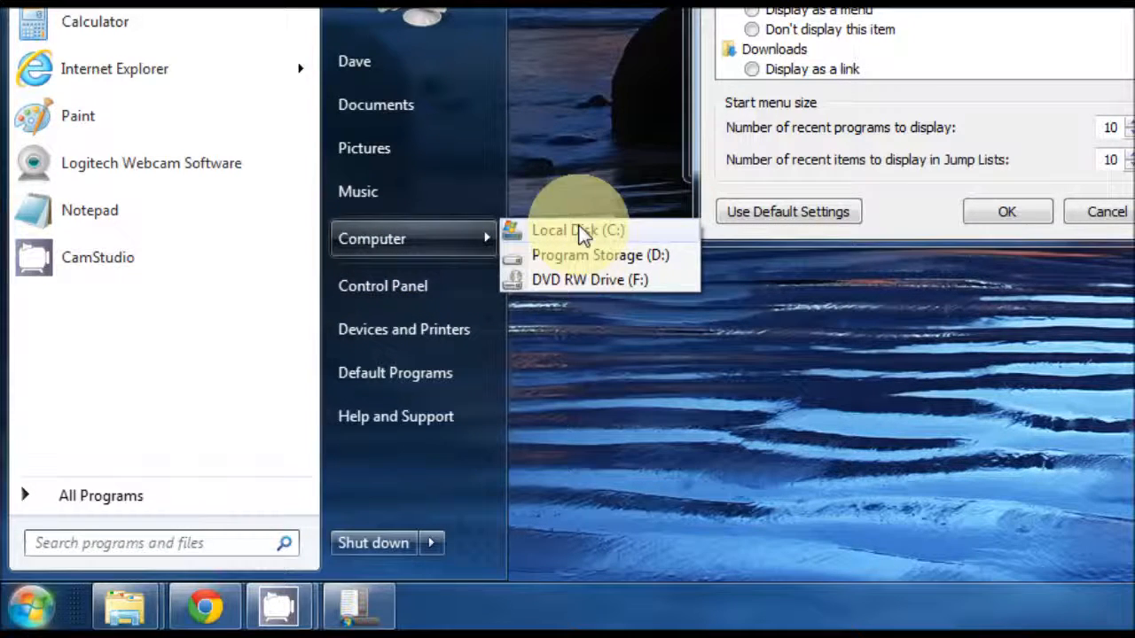
{"action": "mouse_move", "coordinate": [578, 280]}
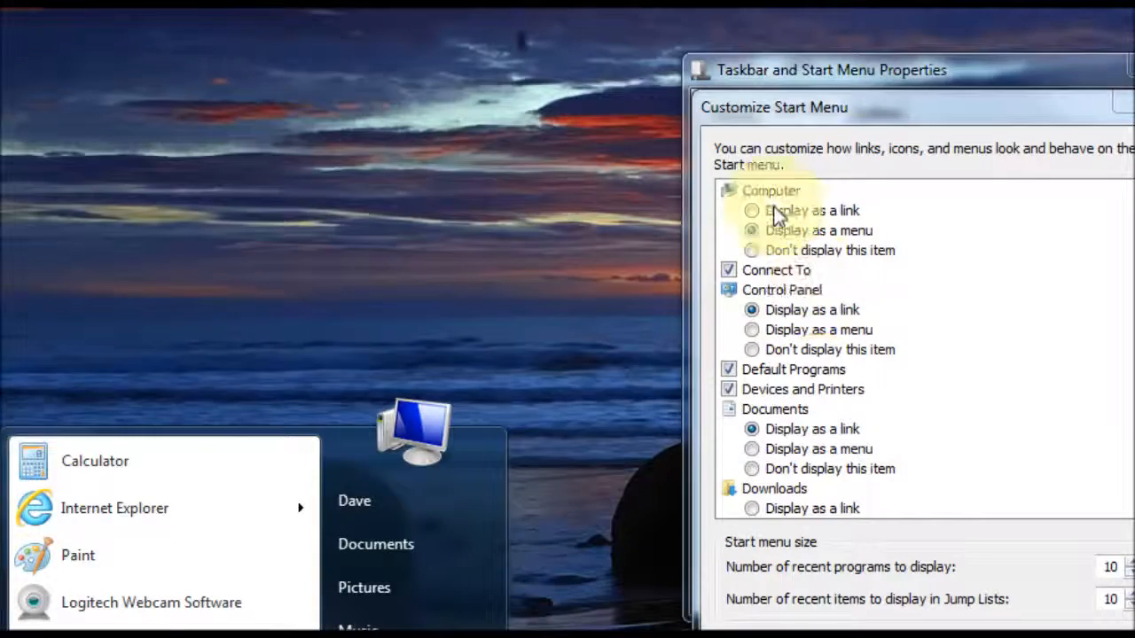
{"action": "left_click", "coordinate": [752, 209]}
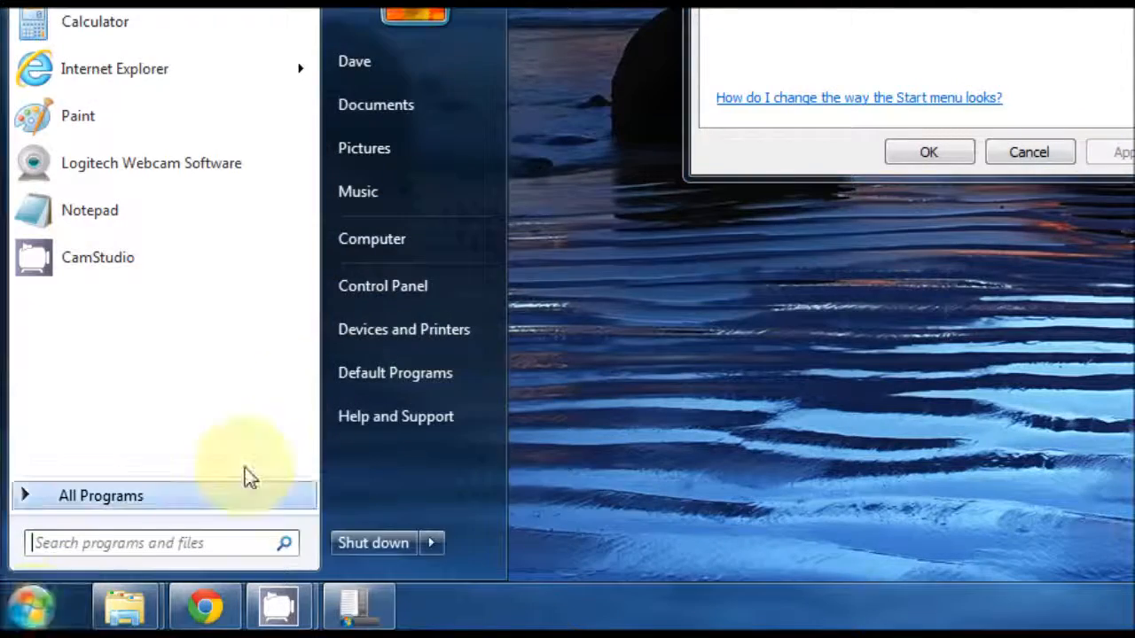
{"action": "mouse_move", "coordinate": [408, 239]}
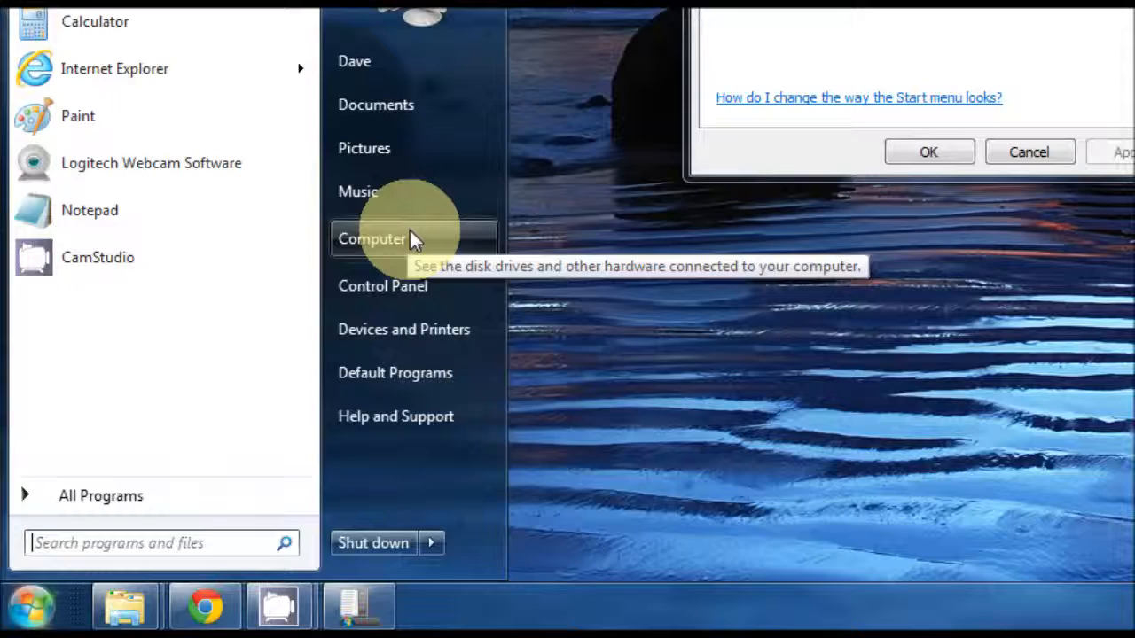
{"action": "left_click", "coordinate": [373, 238]}
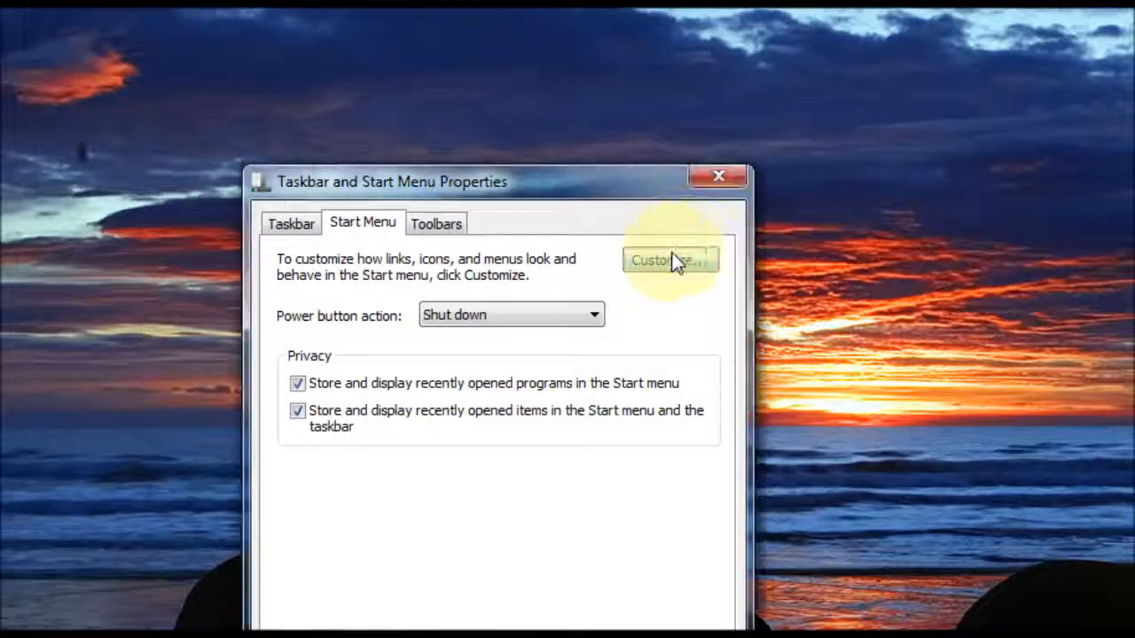
{"action": "left_click", "coordinate": [663, 259]}
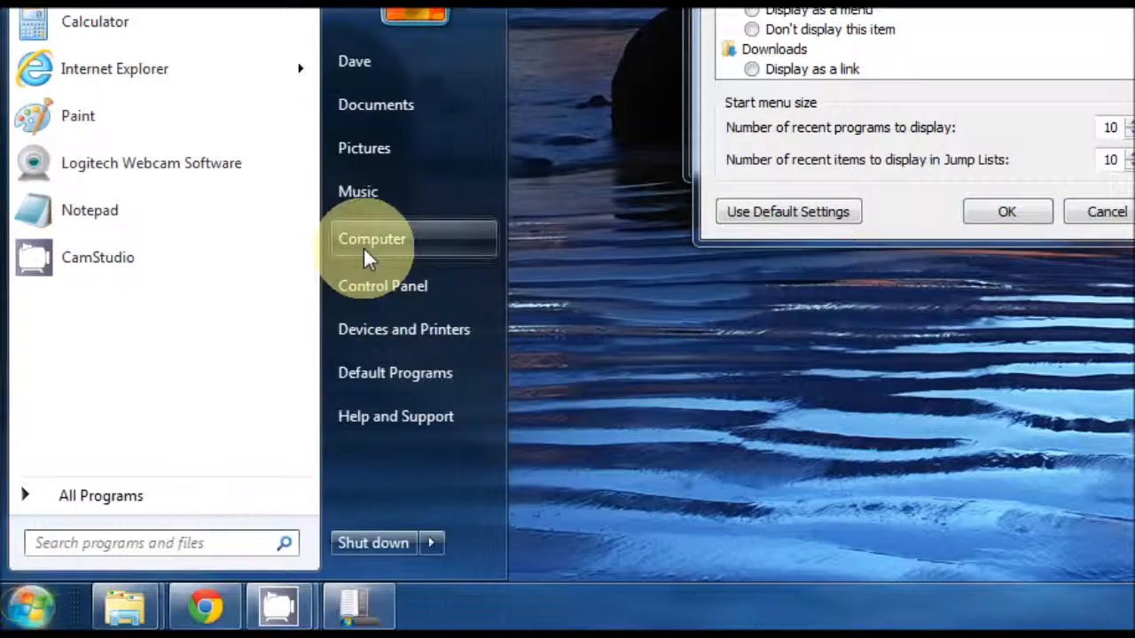
{"action": "mouse_move", "coordinate": [440, 246]}
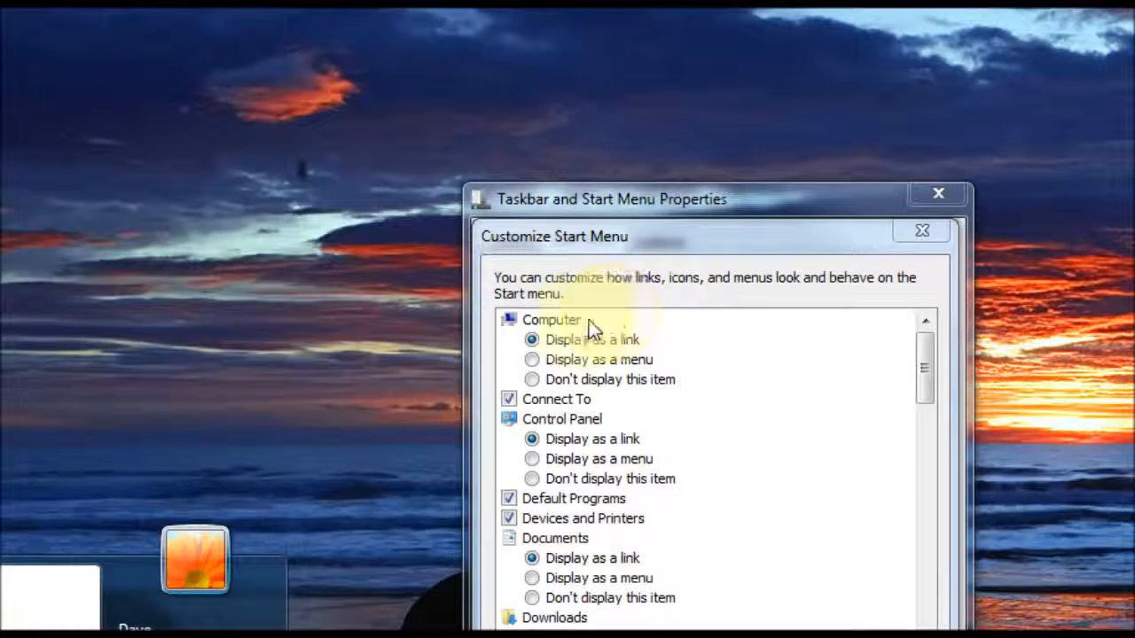
Scroll through the Customize Start Menu list and cancel it unchanged.
{"action": "left_click", "coordinate": [550, 319]}
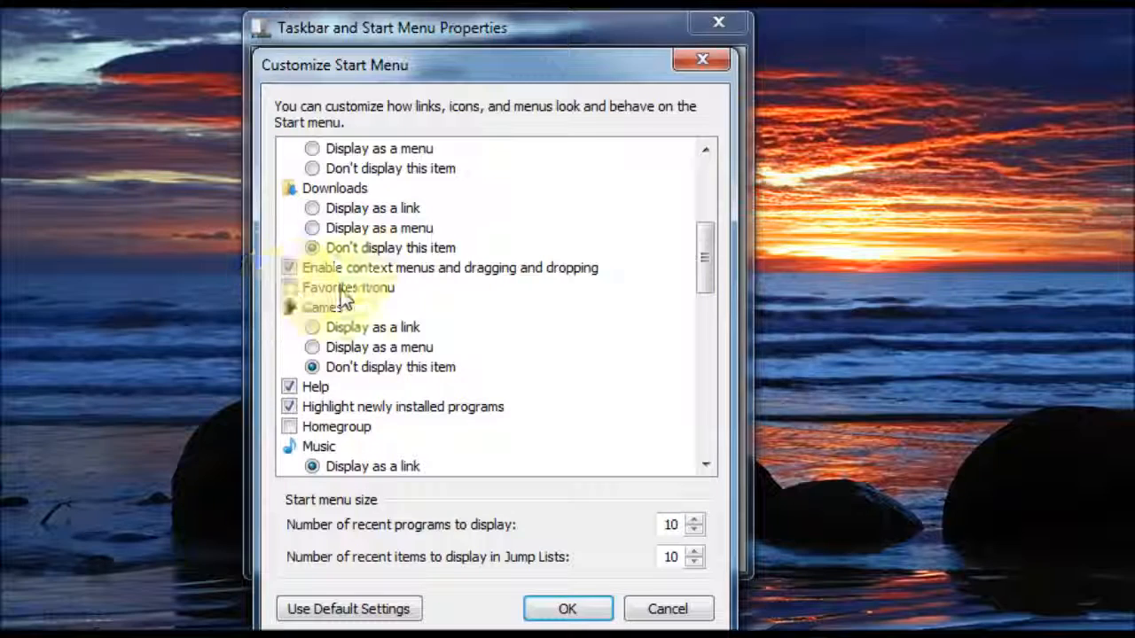
{"action": "scroll", "scroll_direction": "down", "scroll_amount": 3}
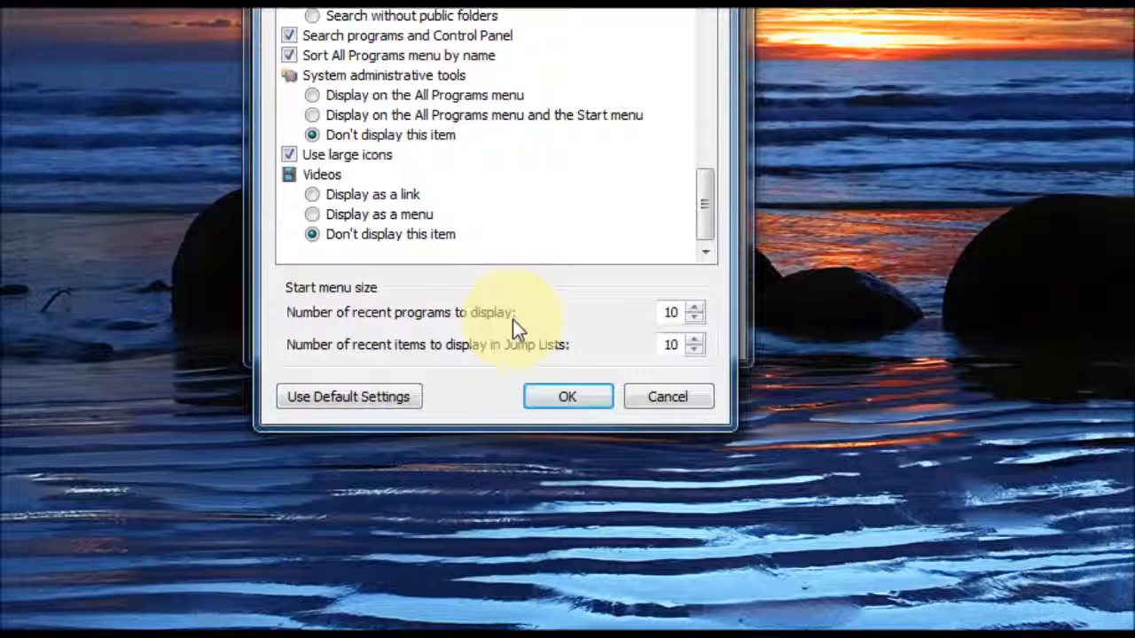
{"action": "mouse_move", "coordinate": [298, 334]}
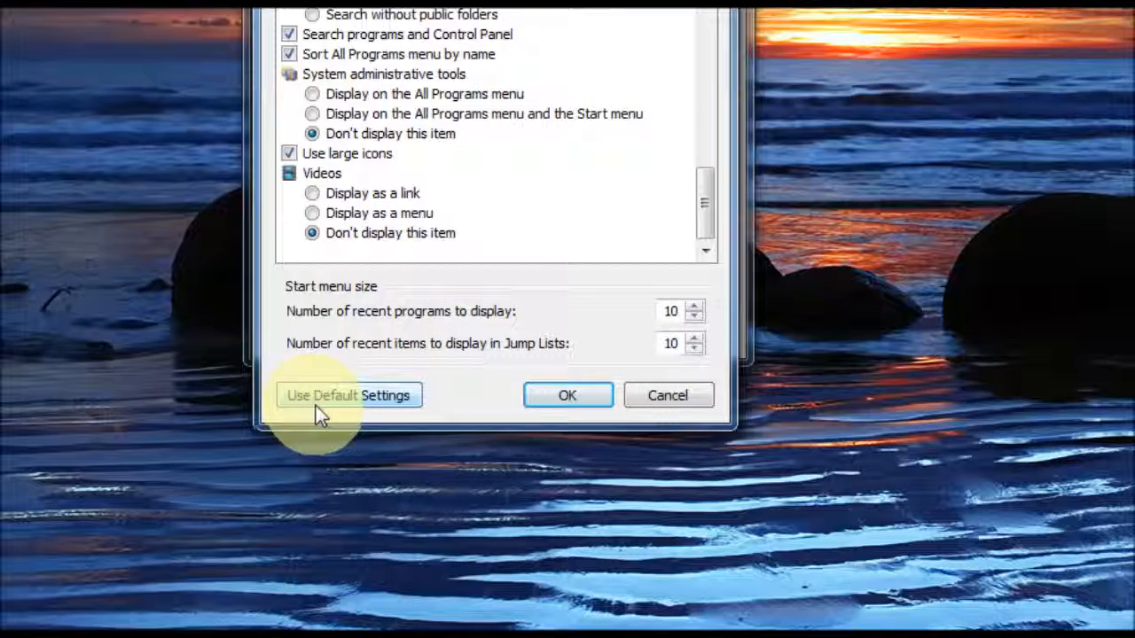
{"action": "mouse_move", "coordinate": [443, 320]}
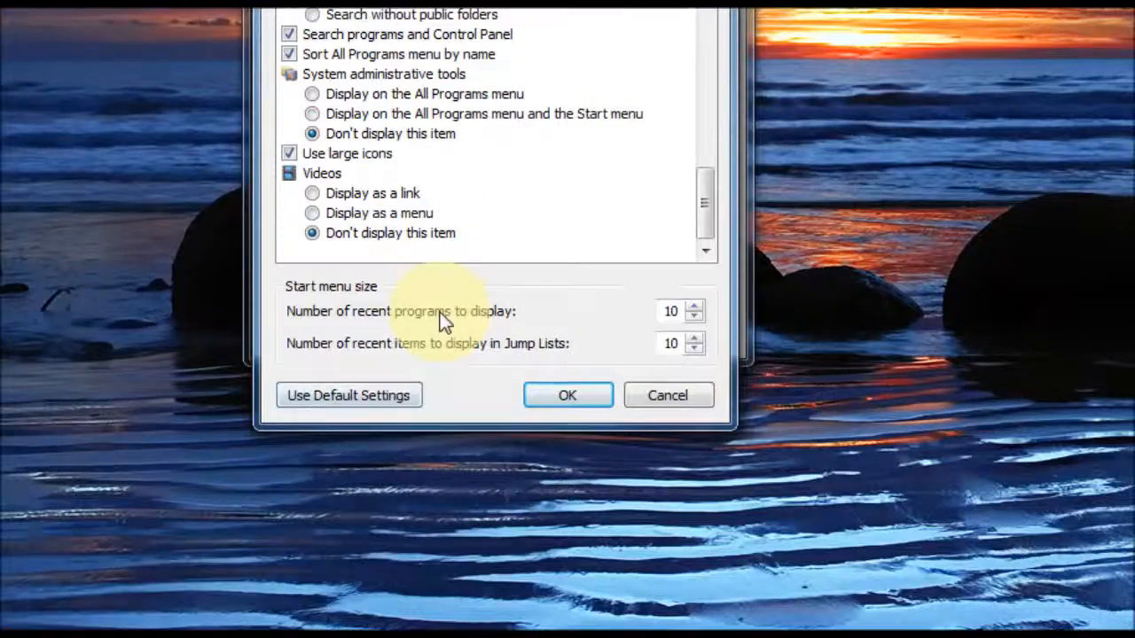
{"action": "mouse_move", "coordinate": [647, 408]}
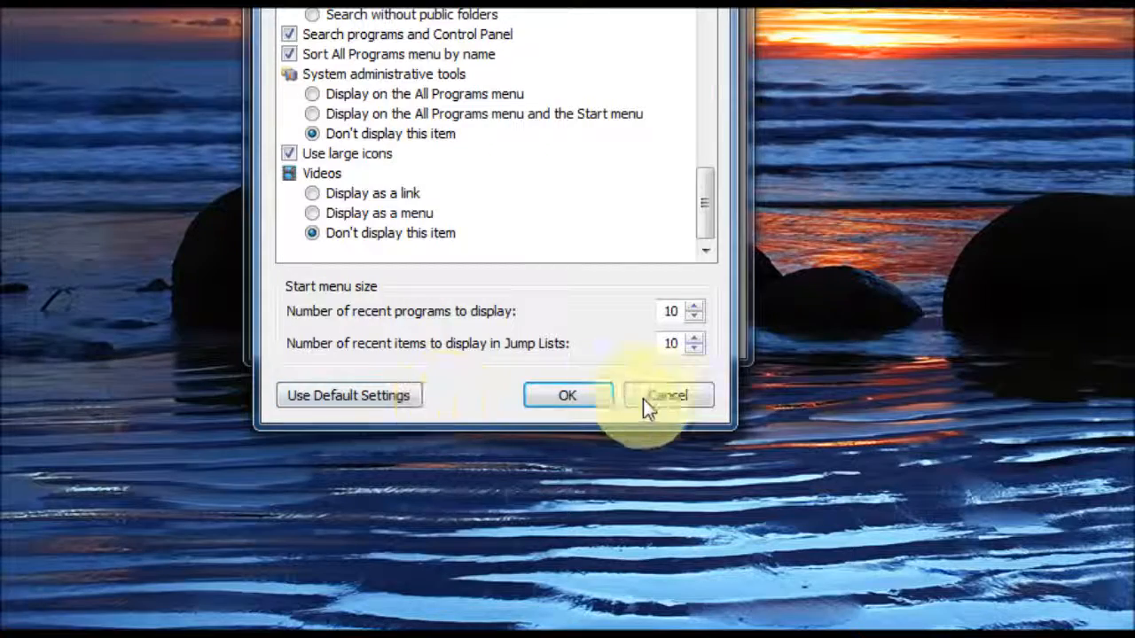
{"action": "left_click", "coordinate": [567, 395]}
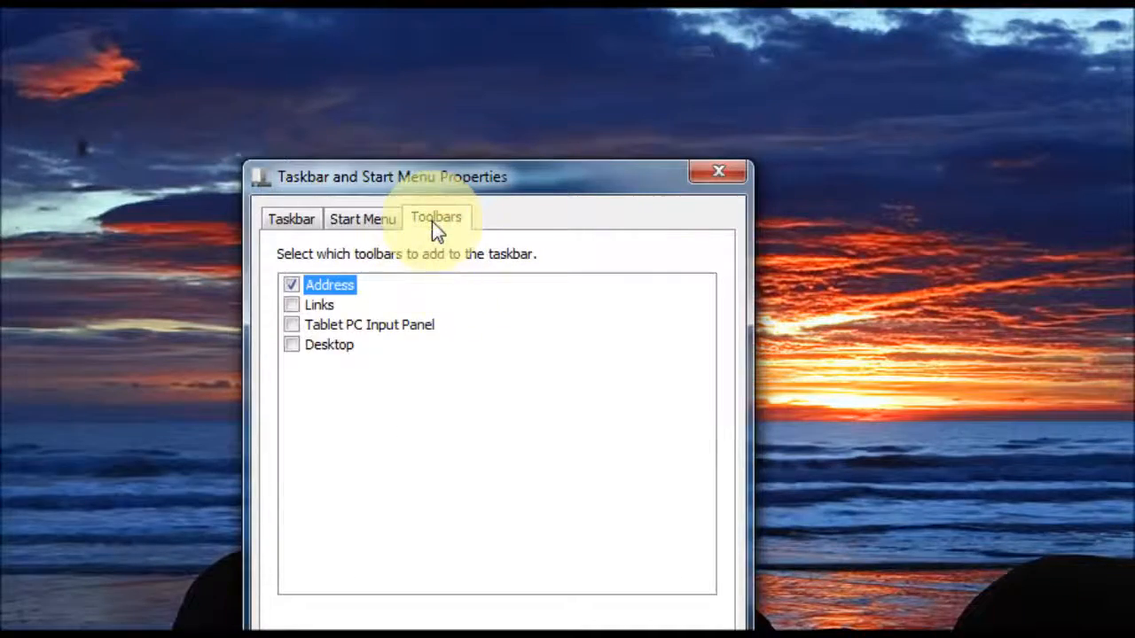
{"action": "mouse_move", "coordinate": [353, 298]}
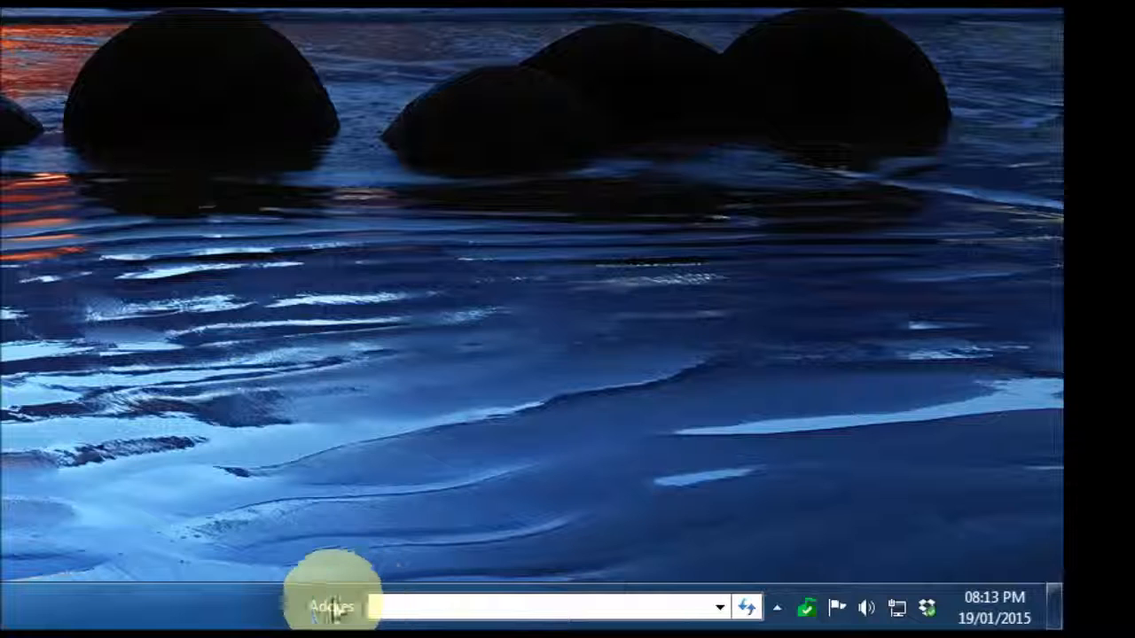
Keep the Address toolbar ticked and close the properties dialog with OK.
{"action": "left_click", "coordinate": [549, 606]}
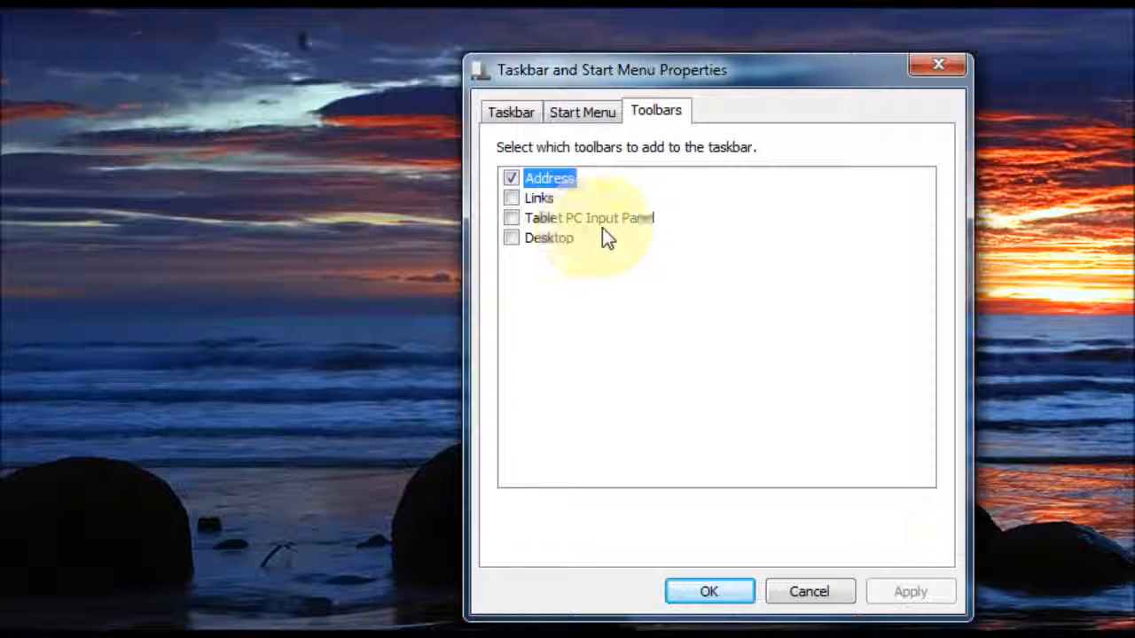
{"action": "mouse_move", "coordinate": [582, 252]}
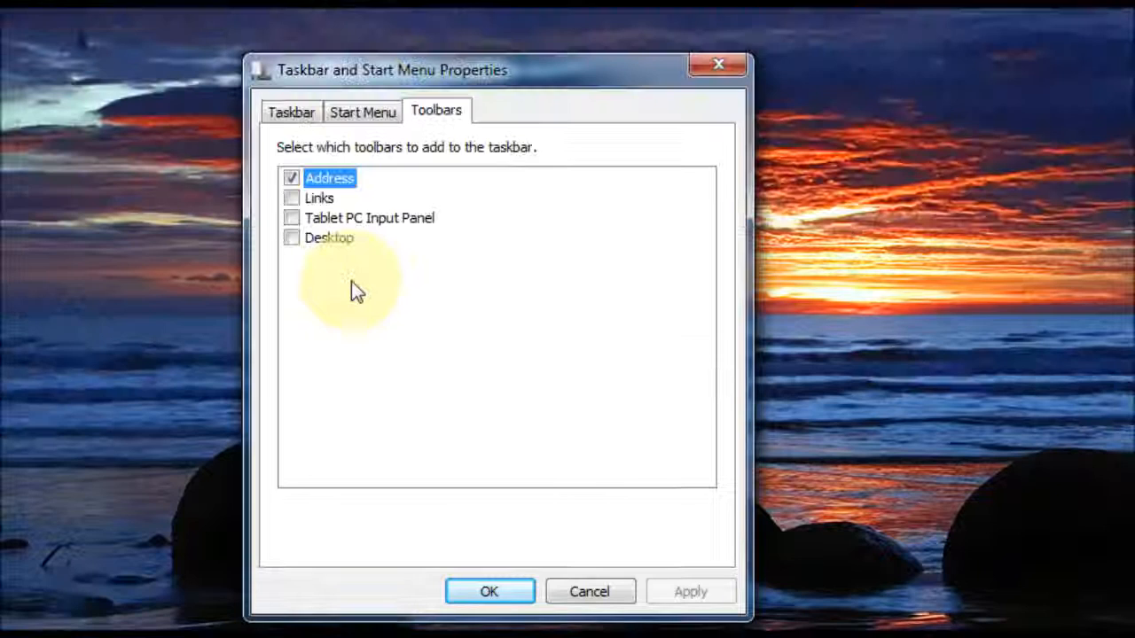
{"action": "mouse_move", "coordinate": [358, 330]}
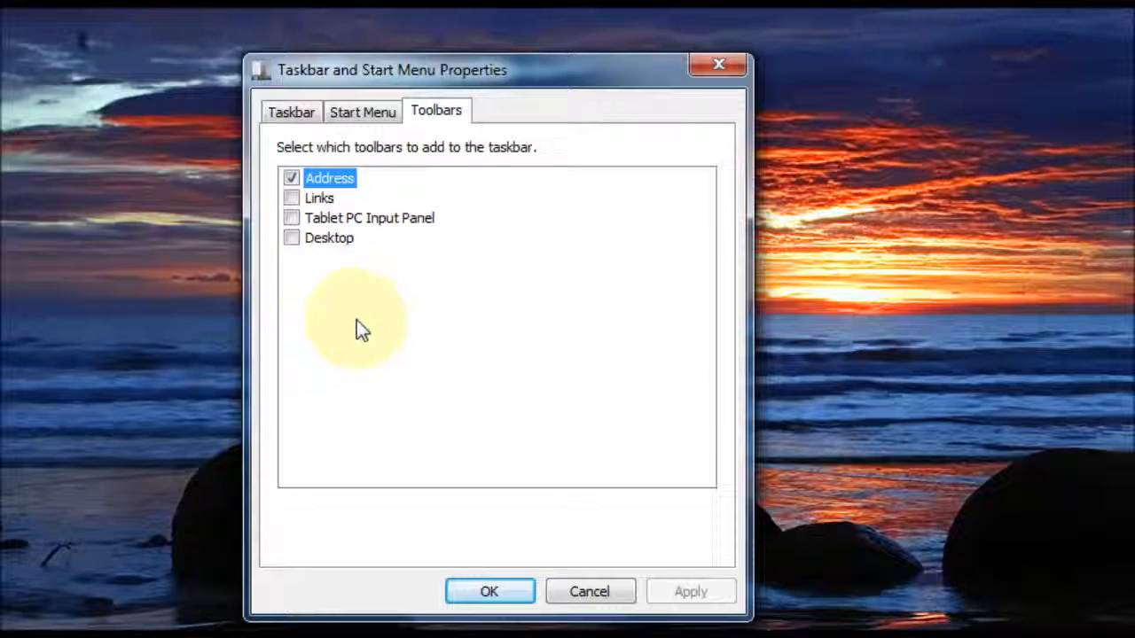
{"action": "mouse_move", "coordinate": [450, 452]}
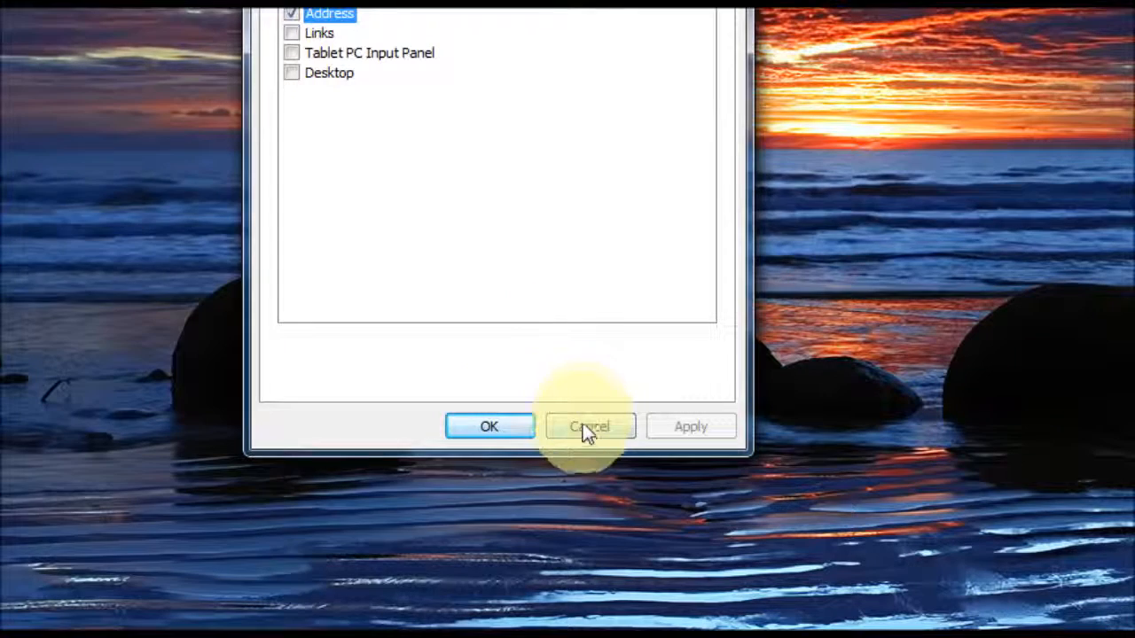
{"action": "left_click", "coordinate": [589, 426]}
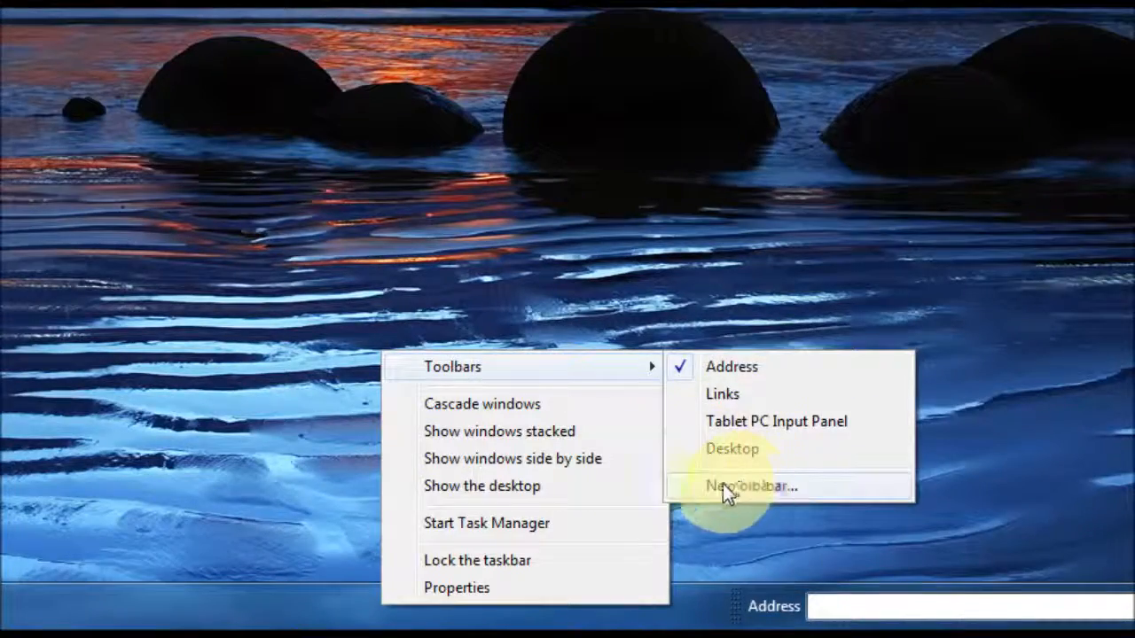
Add a new taskbar toolbar from the Black & White 2 folder and show its contents.
{"action": "left_click", "coordinate": [753, 486]}
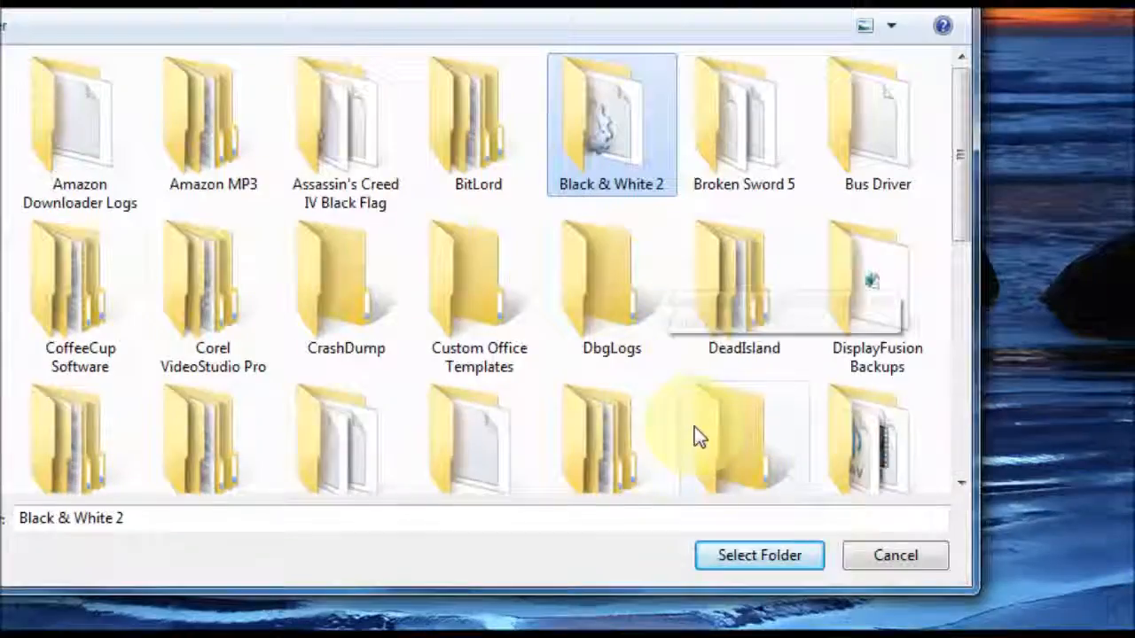
{"action": "left_click", "coordinate": [758, 555]}
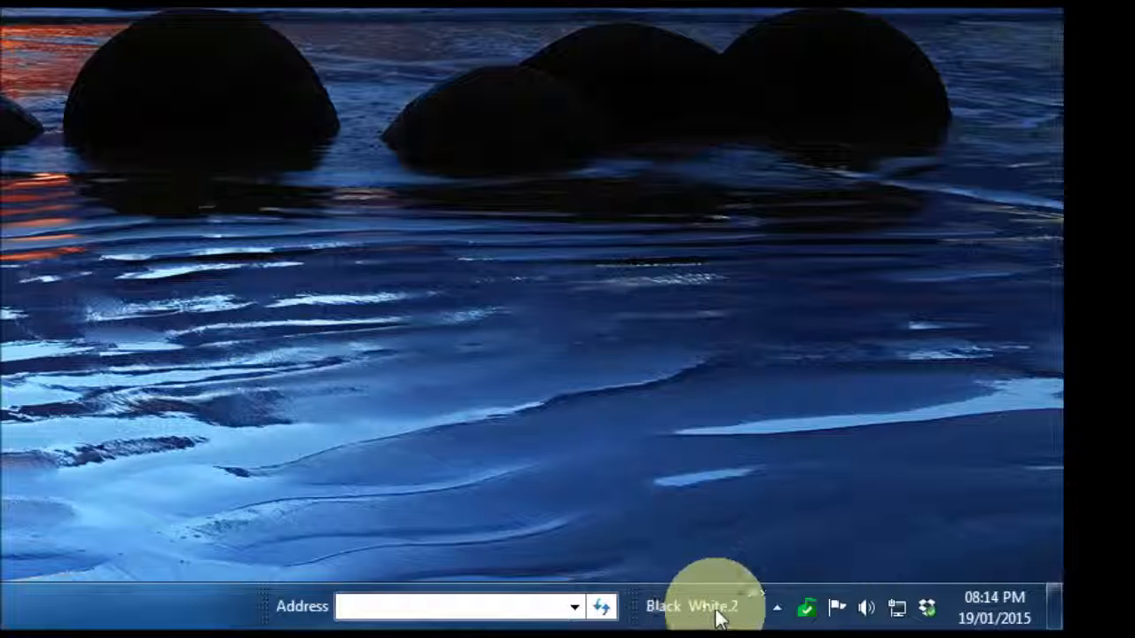
{"action": "mouse_move", "coordinate": [730, 617]}
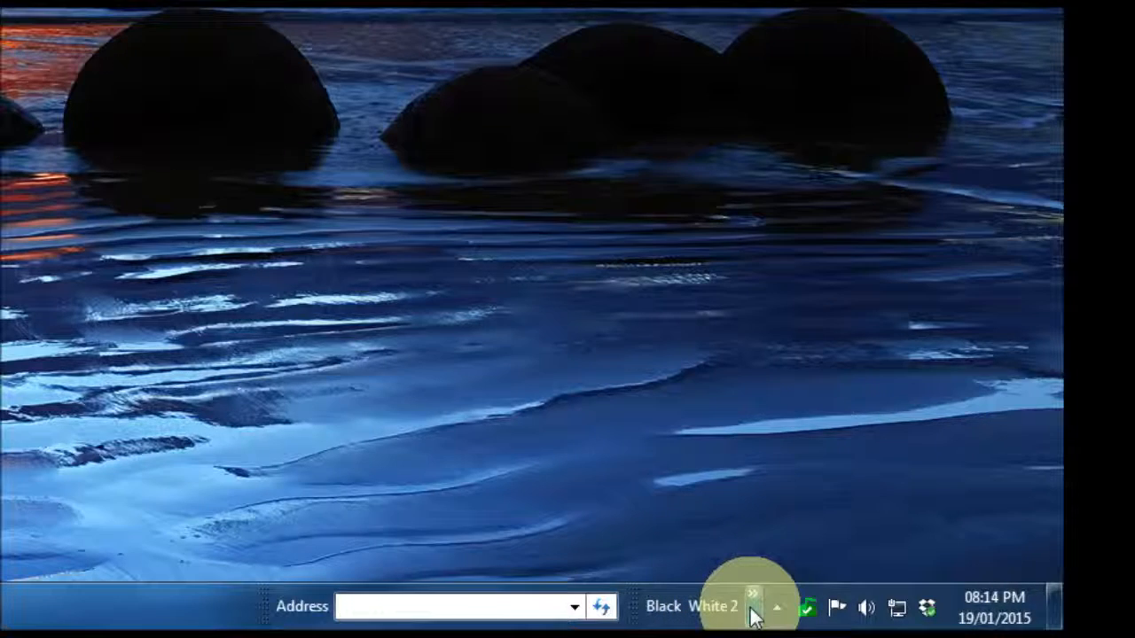
{"action": "left_click", "coordinate": [752, 592]}
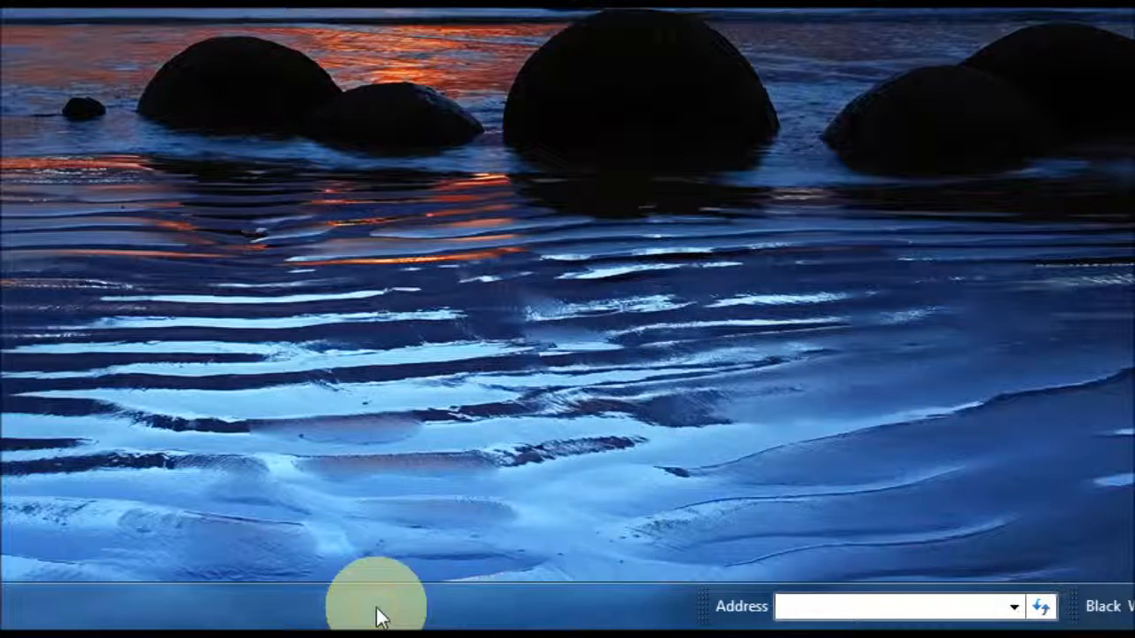
Untick Black & White 2 under the taskbar's Toolbars menu to remove it.
{"action": "right_click", "coordinate": [376, 603]}
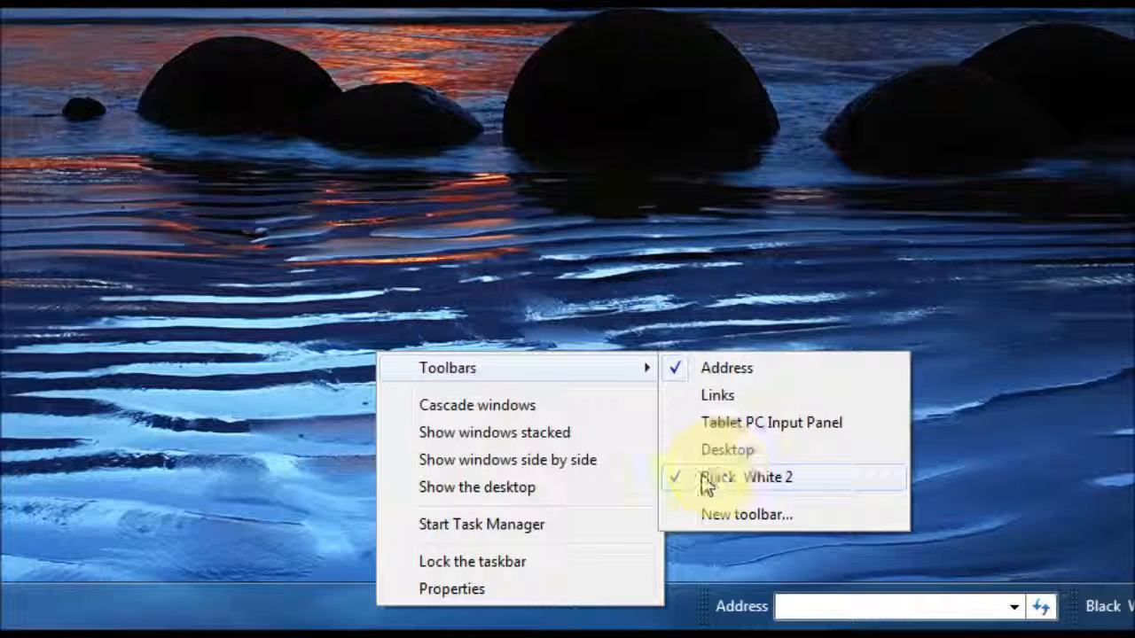
{"action": "left_click", "coordinate": [749, 477]}
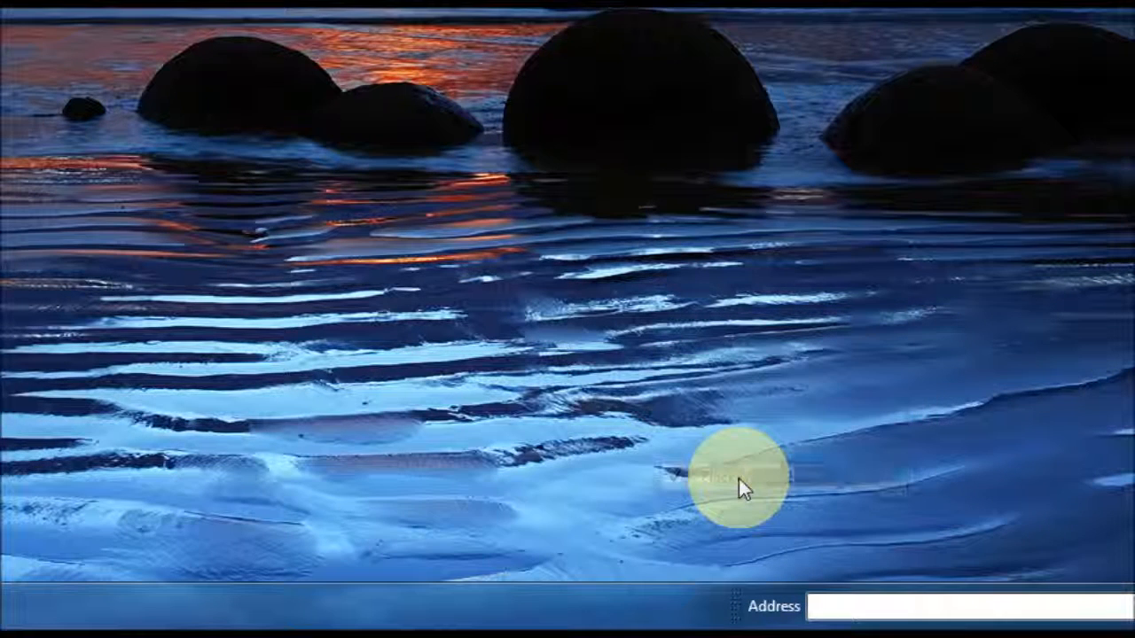
{"action": "mouse_move", "coordinate": [730, 553]}
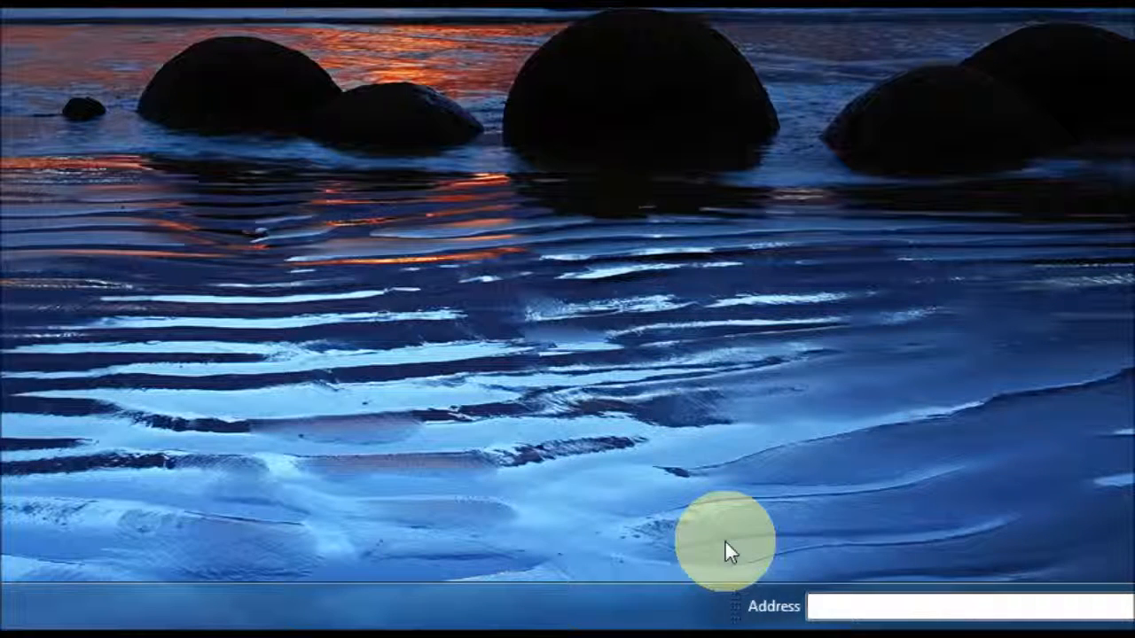